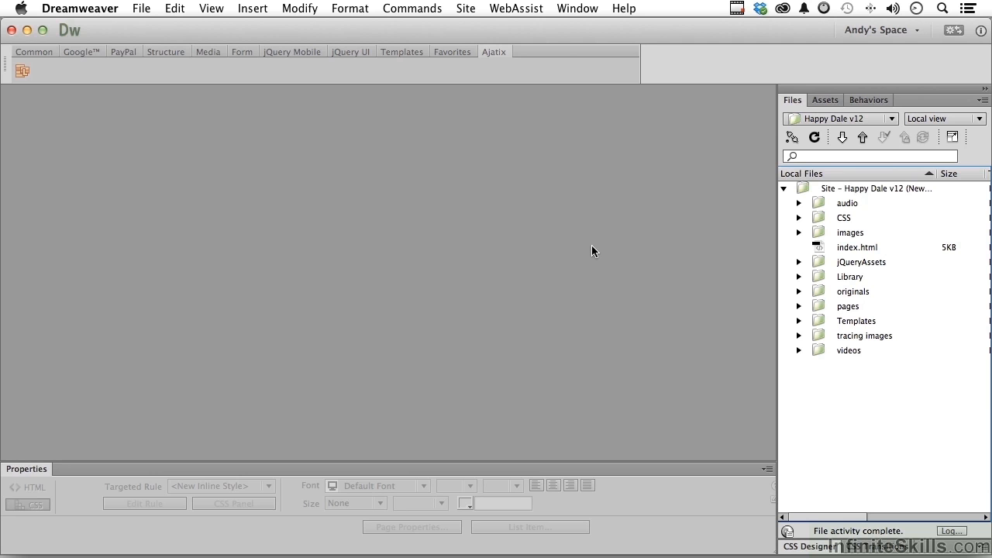
{"action": "mouse_move", "coordinate": [142, 9]}
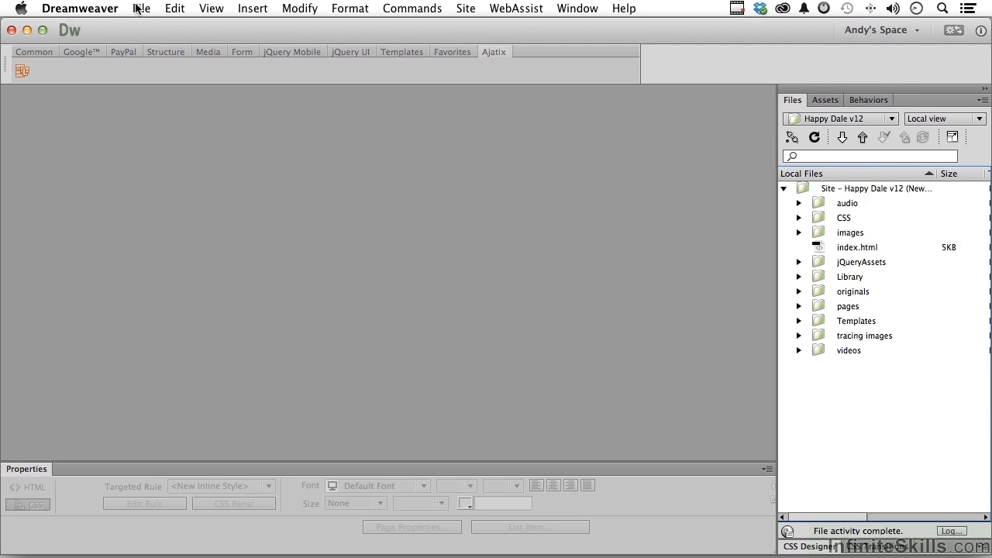
Step: Create a new blank HTML page with no layout in the Happy Dale v12 site
{"action": "left_click", "coordinate": [141, 8]}
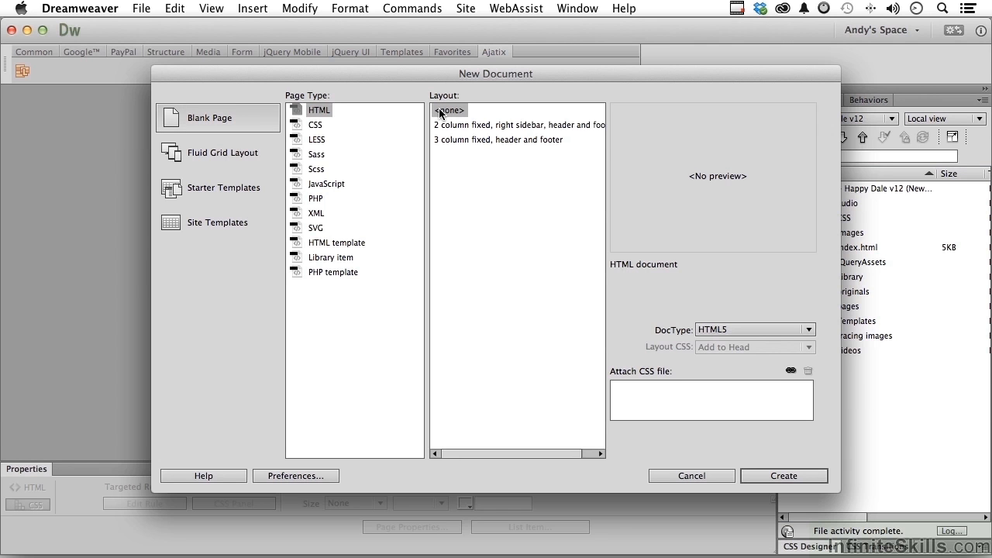
{"action": "left_click", "coordinate": [783, 475]}
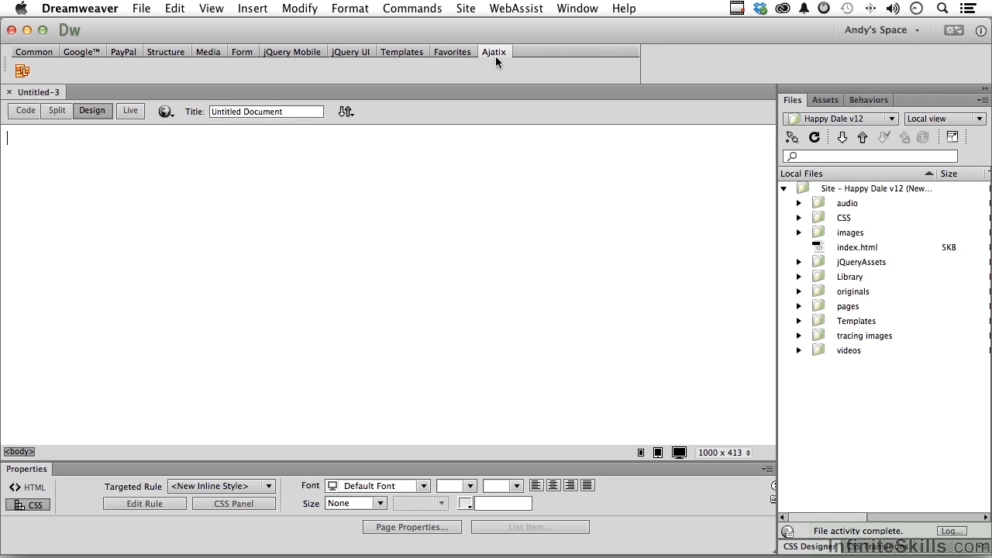
{"action": "mouse_move", "coordinate": [106, 84]}
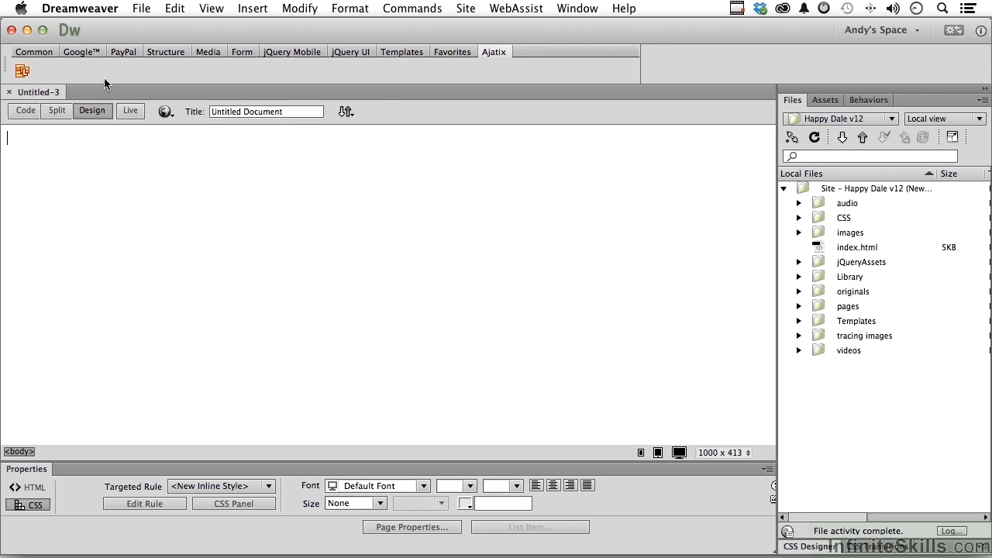
{"action": "mouse_move", "coordinate": [22, 72]}
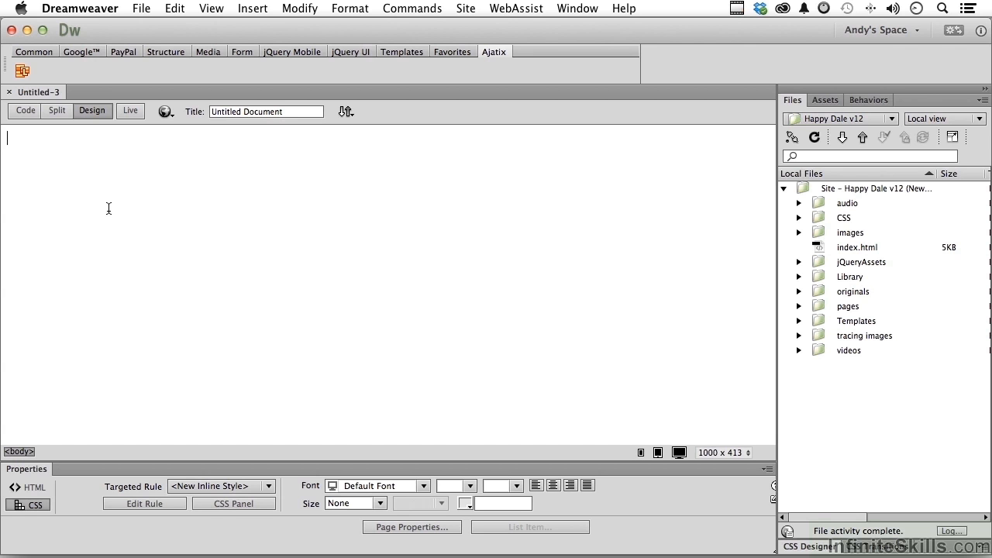
Step: Save the blank document as mainNav.html in the site's pages folder
{"action": "left_click", "coordinate": [141, 8]}
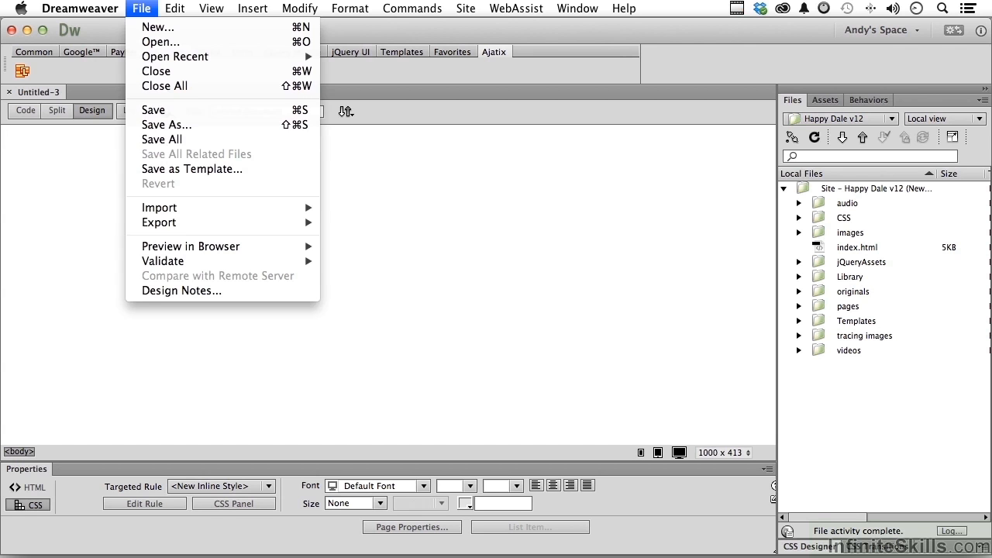
{"action": "left_click", "coordinate": [165, 125]}
{"action": "type", "text": "mainNav.html"}
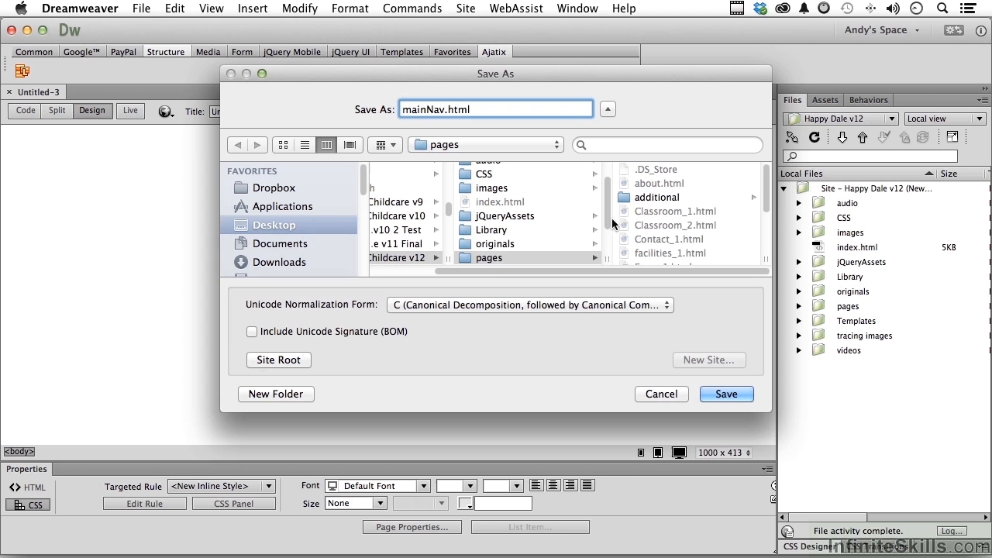
{"action": "left_click", "coordinate": [489, 257]}
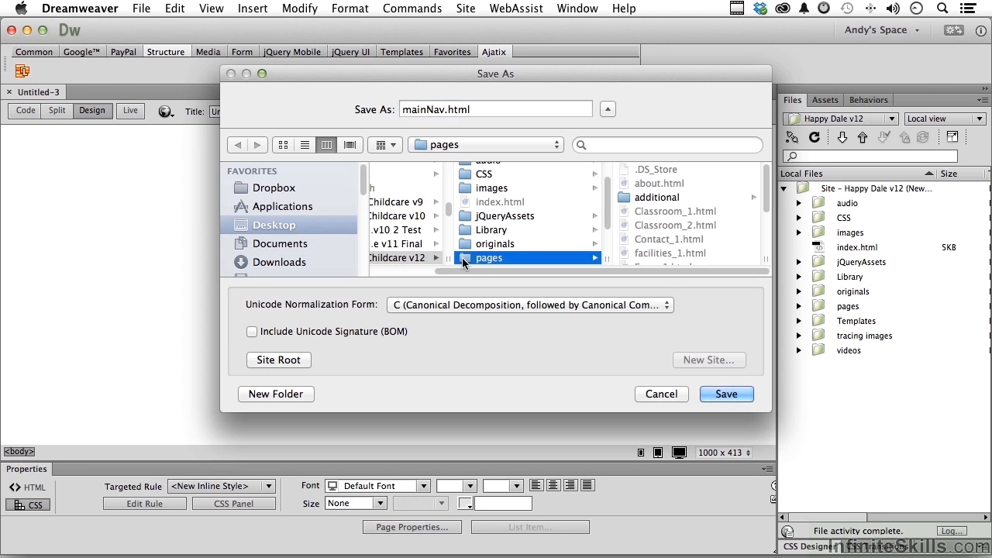
{"action": "left_click", "coordinate": [725, 394]}
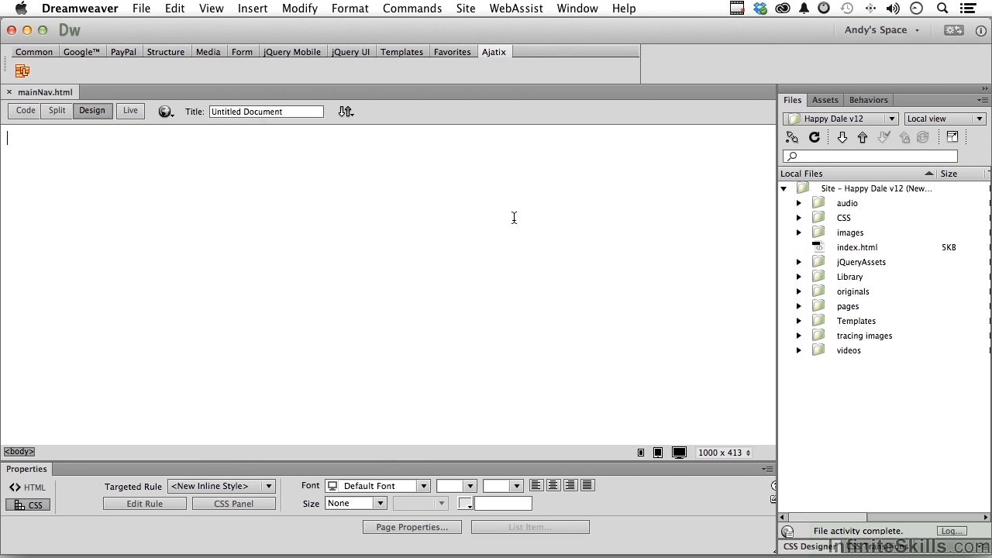
{"action": "left_click", "coordinate": [22, 70]}
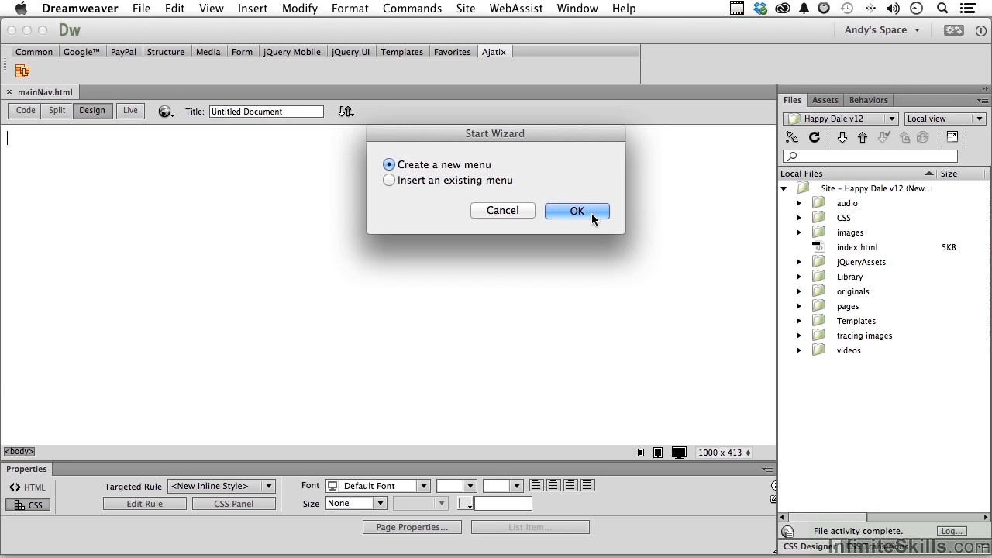
Step: Start a new Ajatix menu, preview California, Leaf Green and Azure, and apply Horizontal – Blue Underlined
{"action": "left_click", "coordinate": [577, 211]}
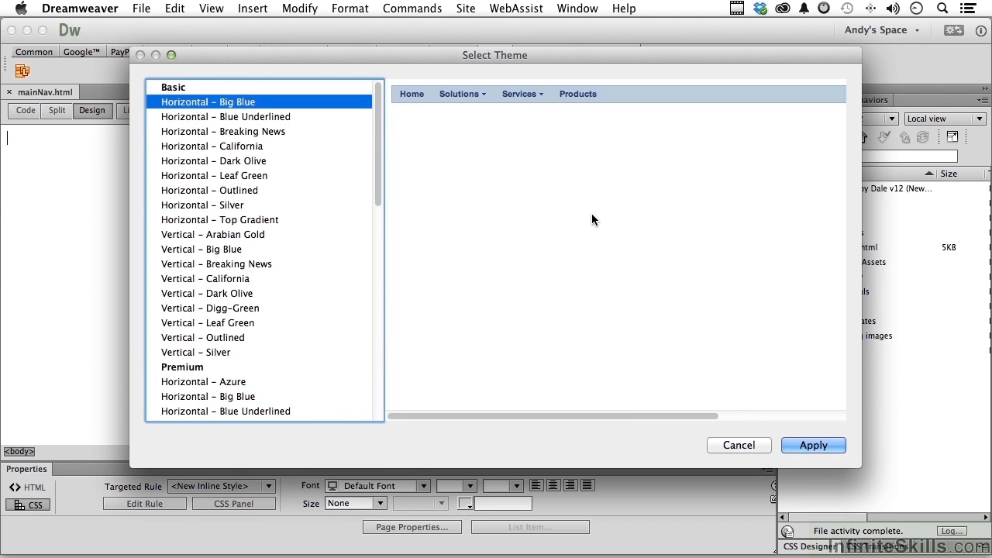
{"action": "left_click", "coordinate": [226, 116]}
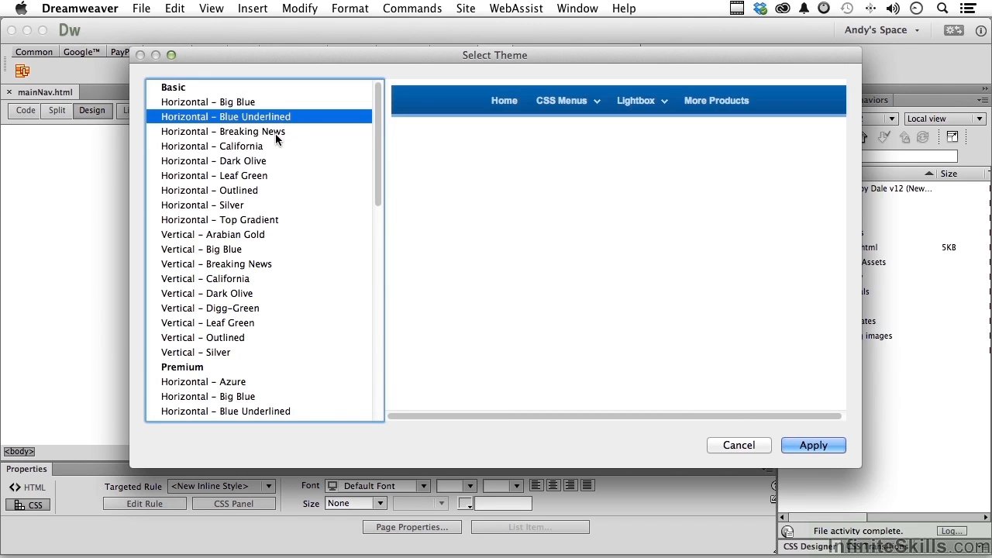
{"action": "left_click", "coordinate": [212, 146]}
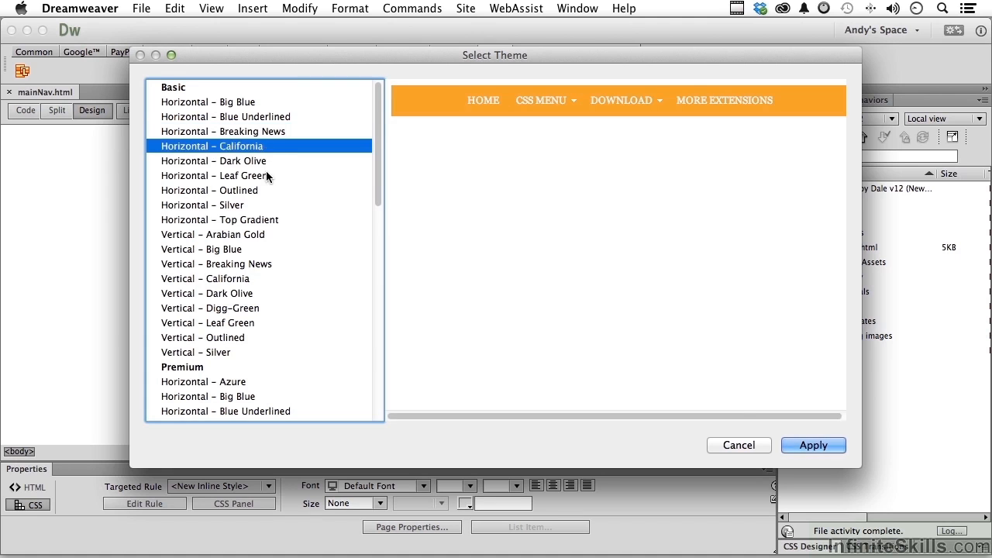
{"action": "left_click", "coordinate": [214, 176]}
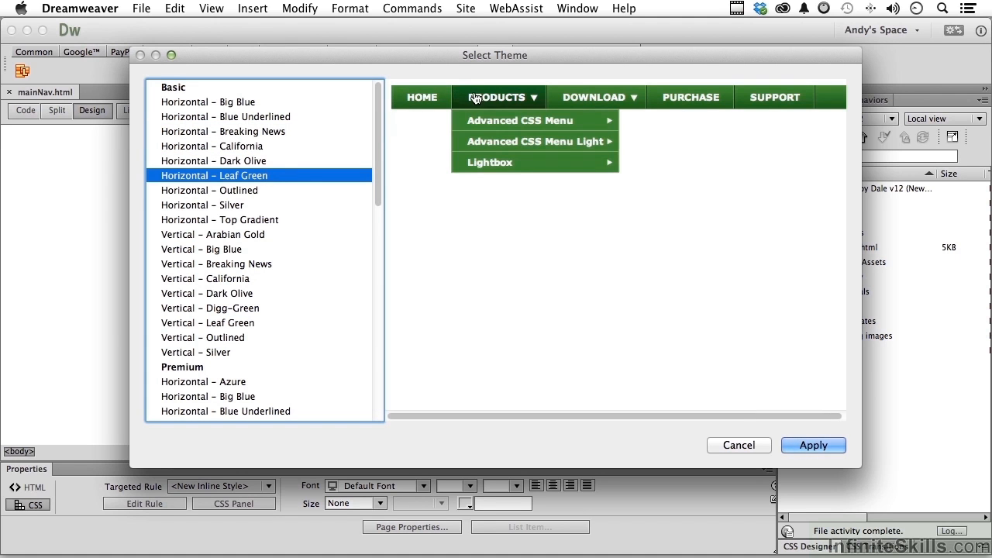
{"action": "mouse_move", "coordinate": [260, 207]}
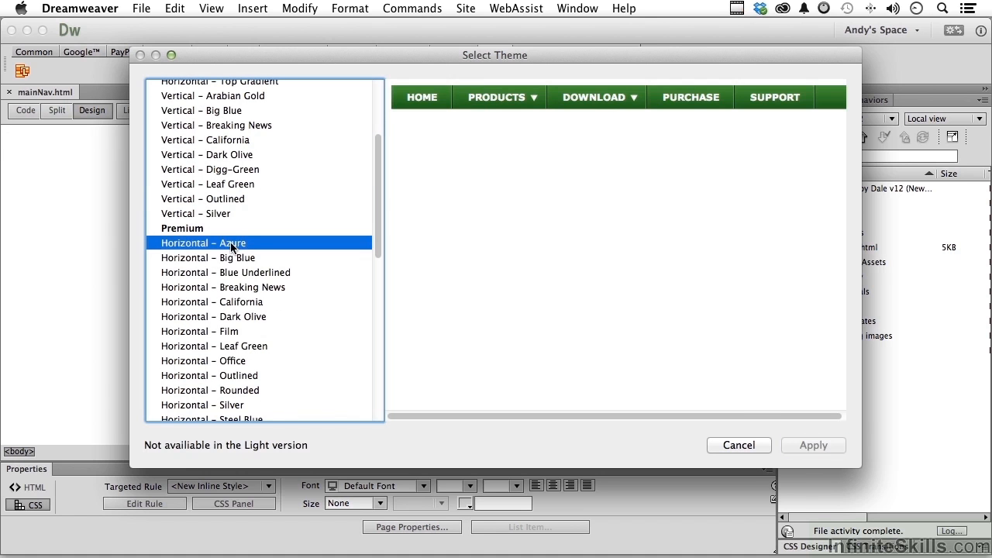
{"action": "left_click", "coordinate": [208, 257]}
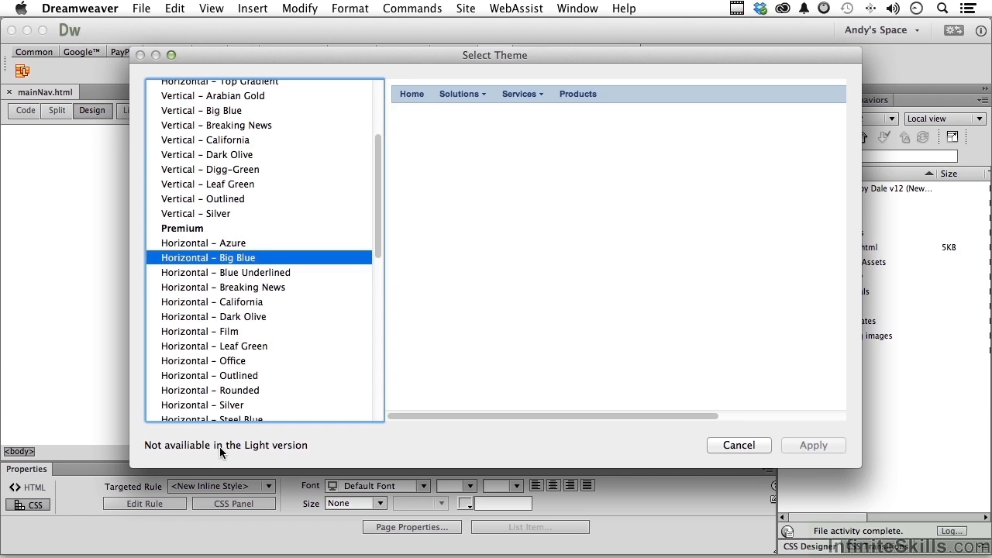
{"action": "mouse_move", "coordinate": [267, 288]}
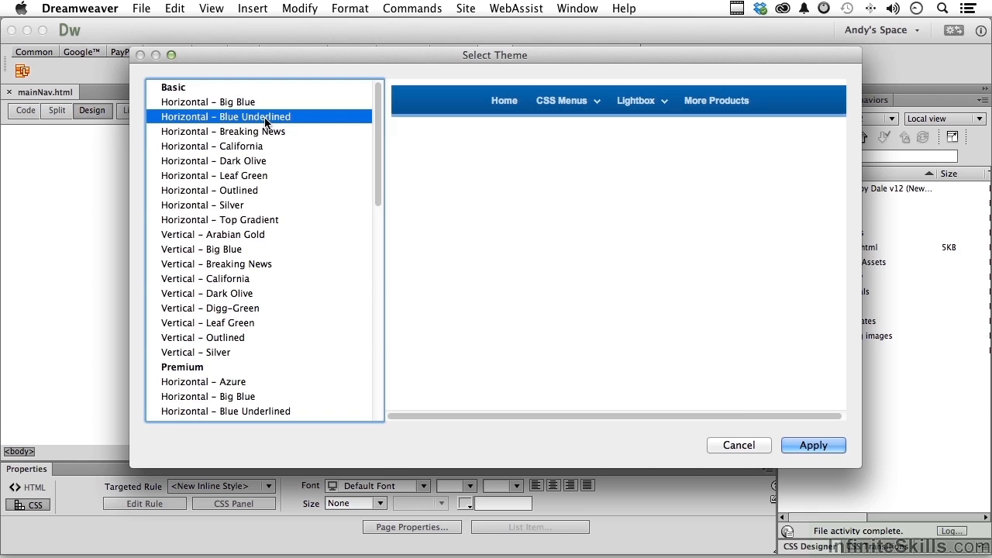
{"action": "left_click", "coordinate": [813, 445]}
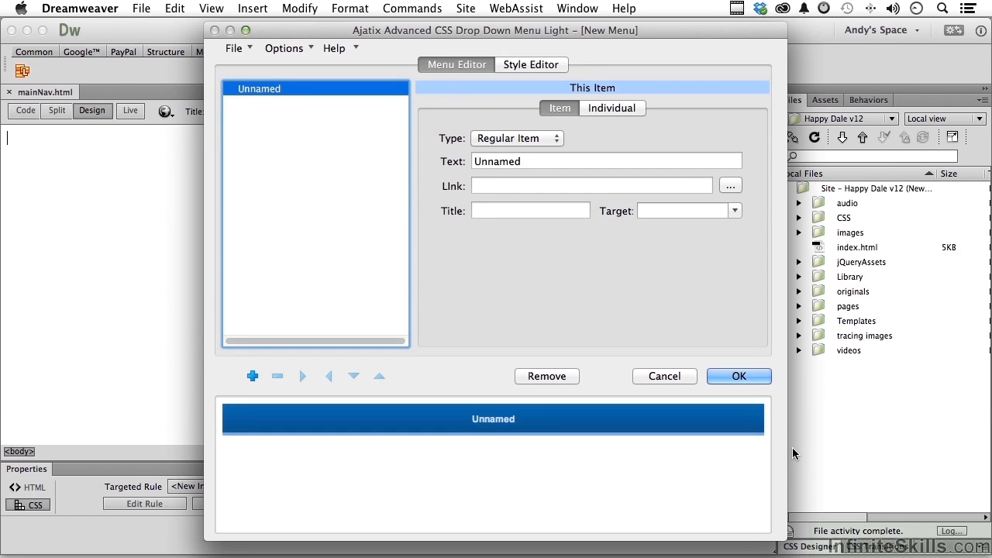
{"action": "mouse_move", "coordinate": [598, 231]}
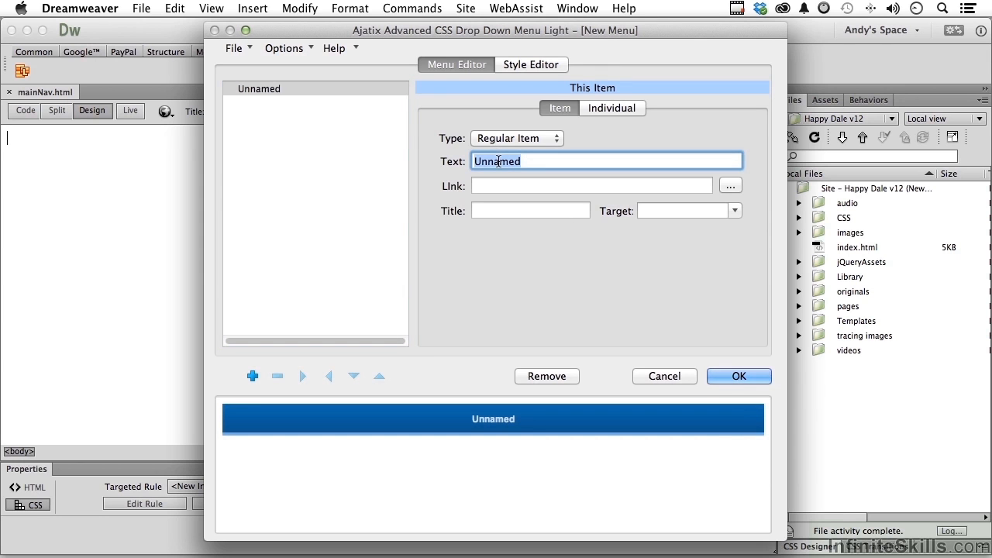
Step: Add top-level menu items Home, Facilities, Staff, About and Gallery
{"action": "type", "text": "Home"}
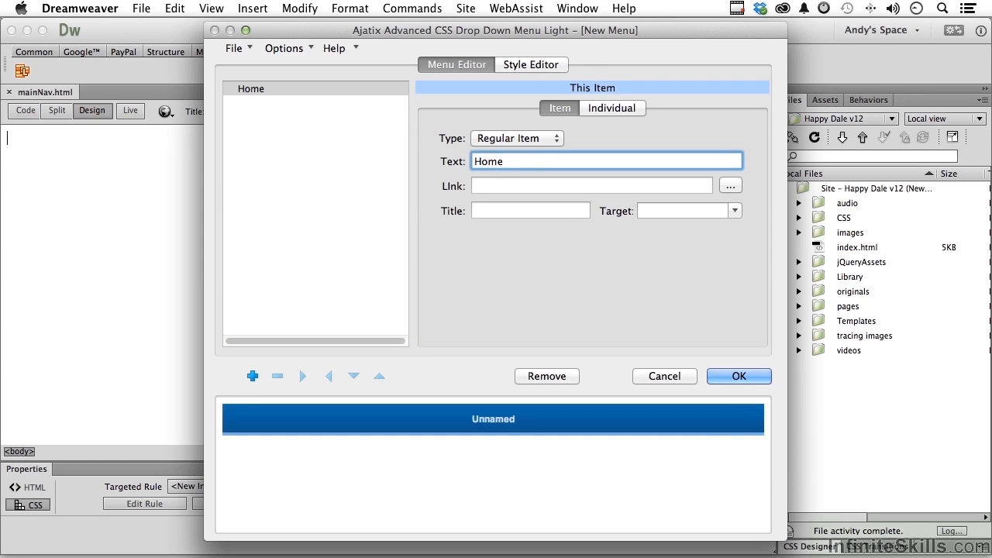
{"action": "left_click", "coordinate": [252, 376]}
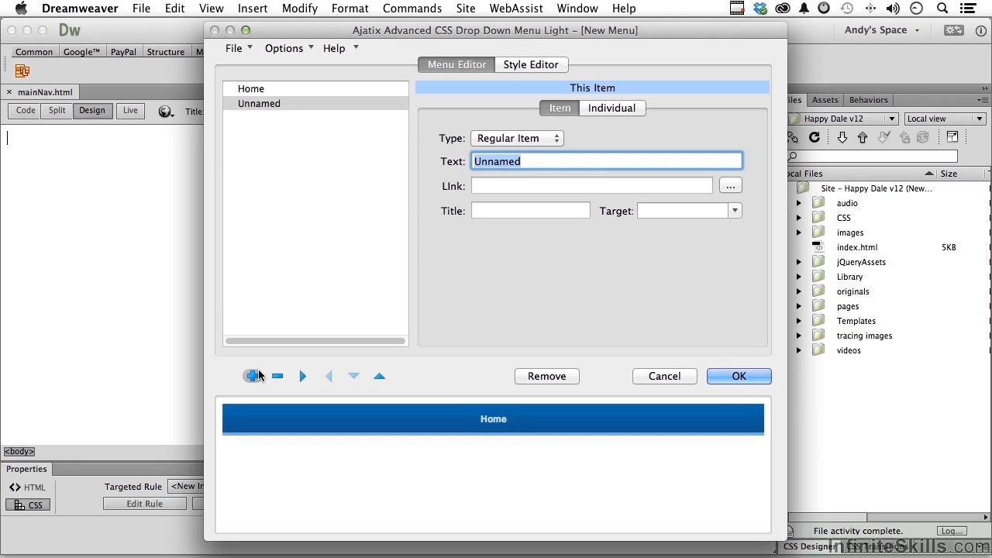
{"action": "left_click", "coordinate": [252, 376]}
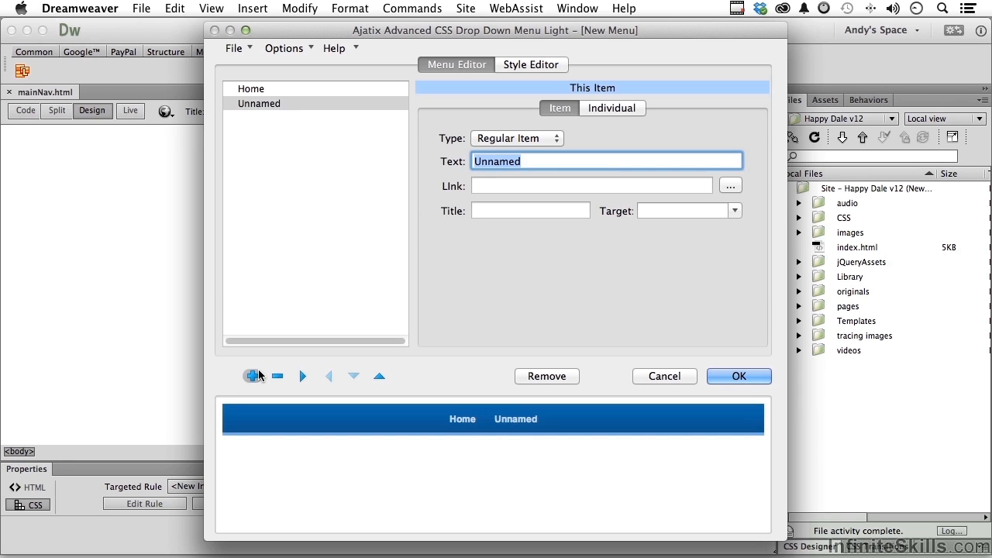
{"action": "type", "text": "Facilities"}
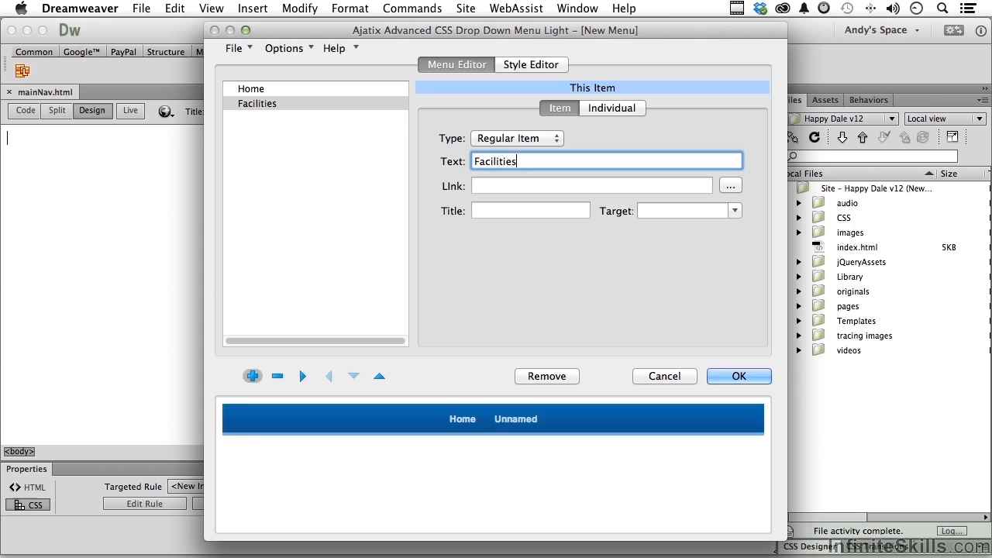
{"action": "left_click", "coordinate": [252, 376]}
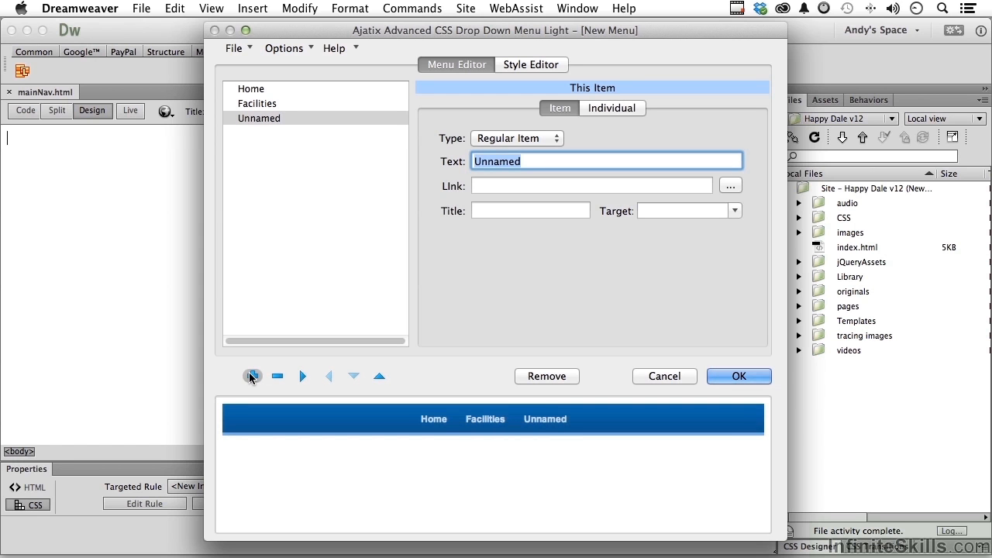
{"action": "type", "text": "Staff"}
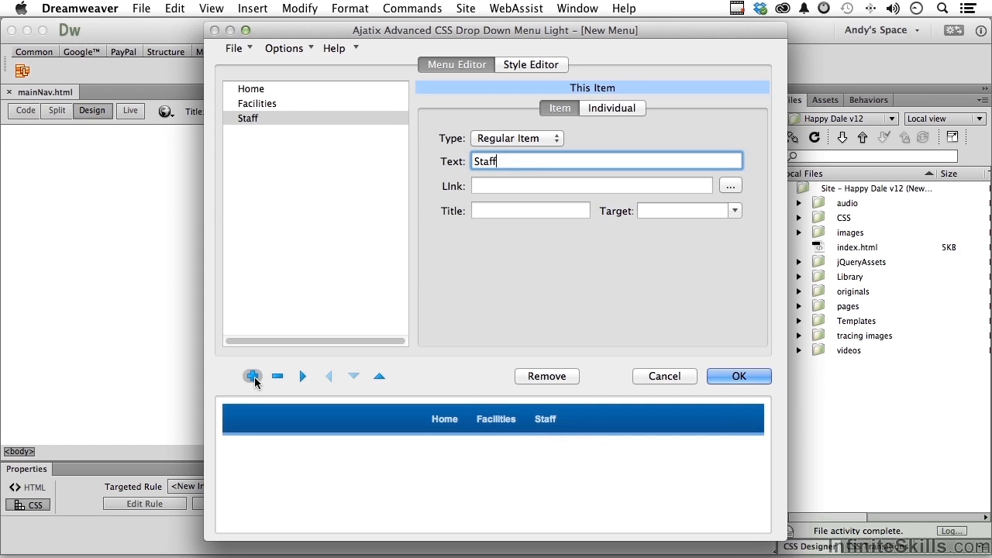
{"action": "left_click", "coordinate": [251, 375]}
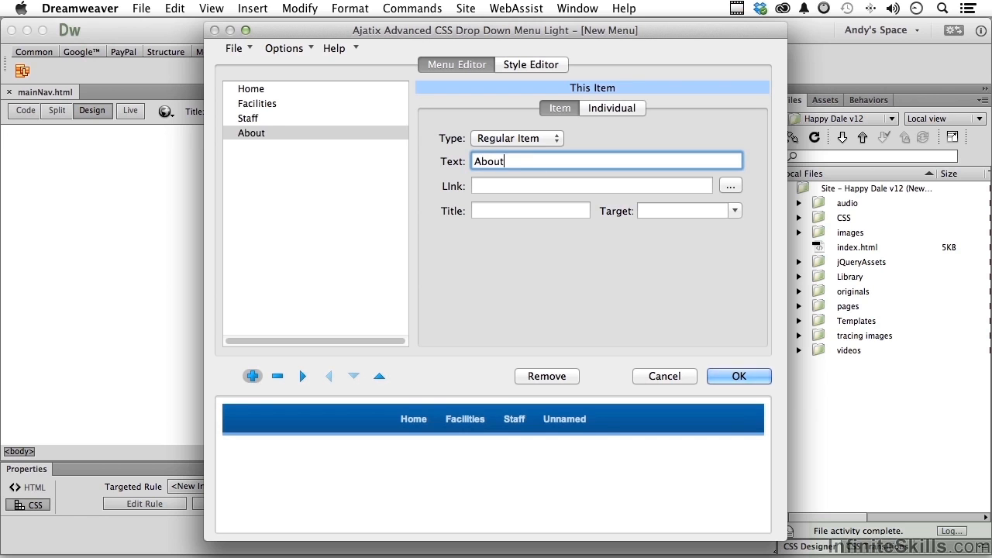
{"action": "left_click", "coordinate": [252, 376]}
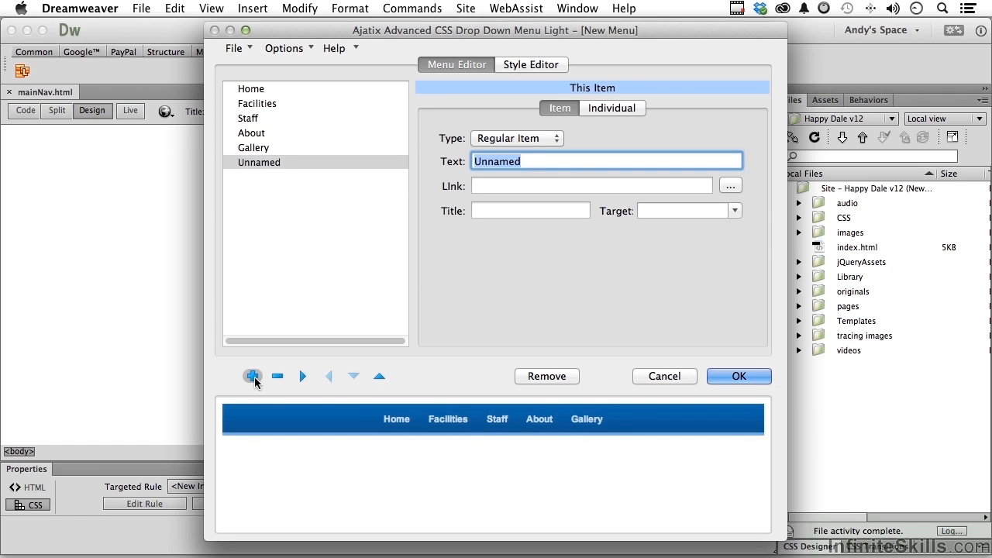
Step: Add a Contact item after Gallery with a Forms item nested beneath it
{"action": "left_click", "coordinate": [252, 376]}
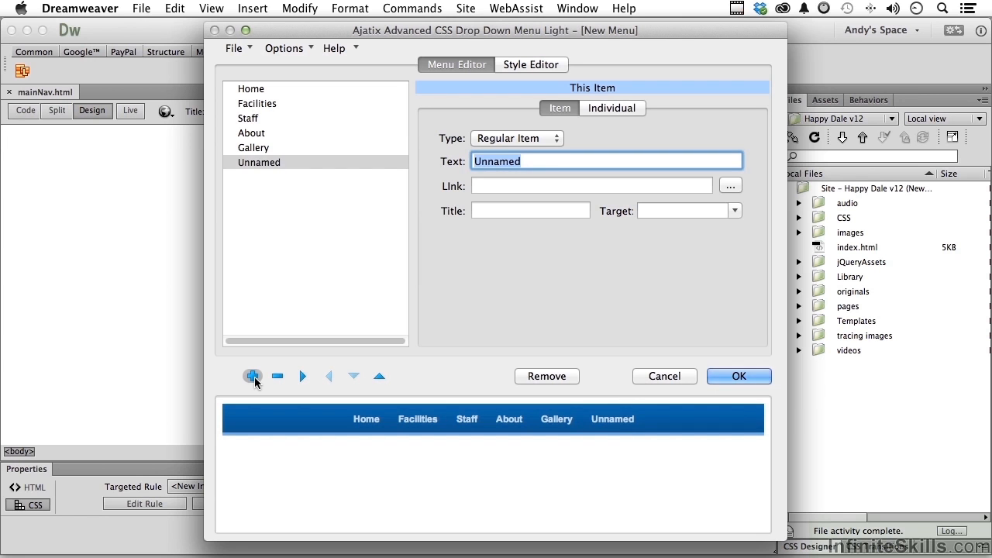
{"action": "type", "text": "Contact"}
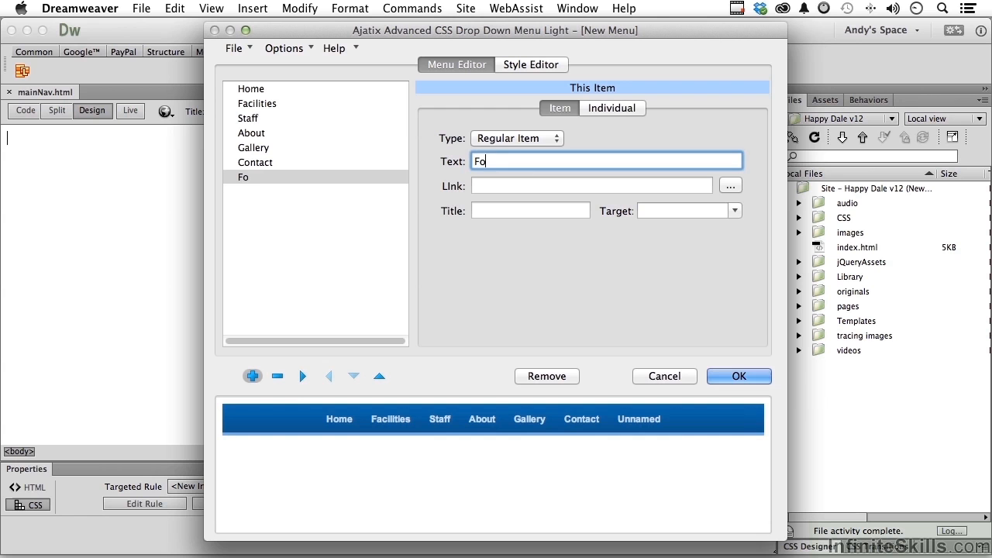
{"action": "type", "text": "rms"}
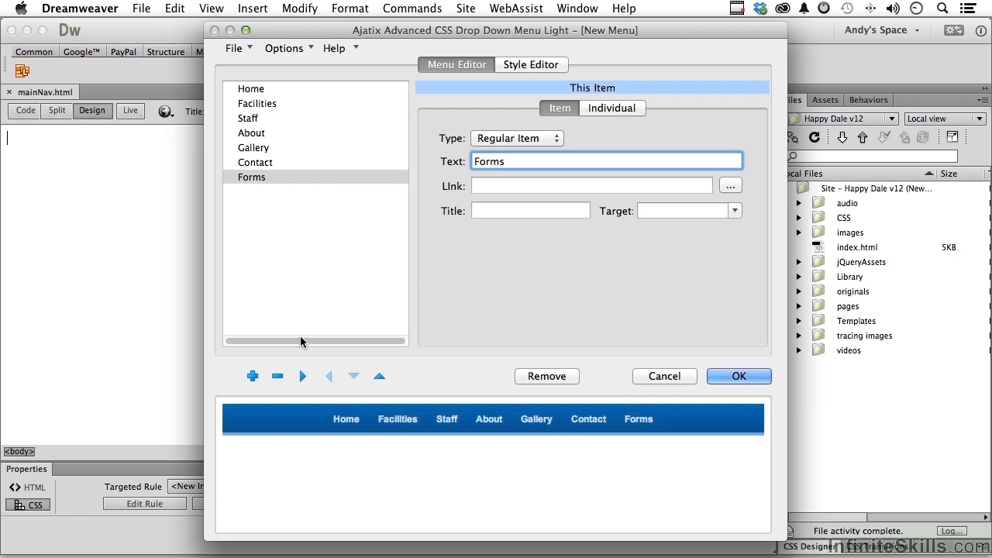
{"action": "left_click", "coordinate": [250, 87]}
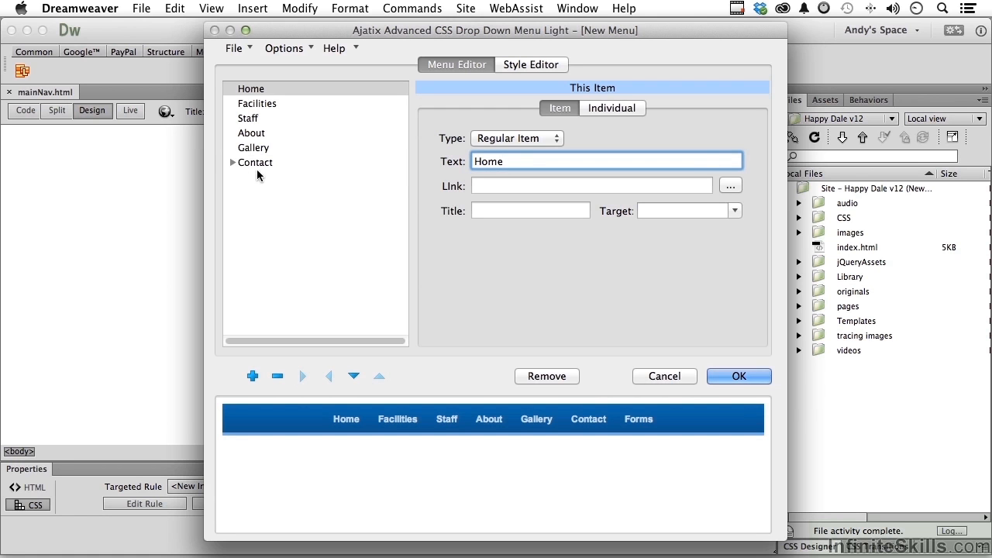
Step: Expand Contact to reveal its Forms submenu and select Home for editing
{"action": "left_click", "coordinate": [232, 162]}
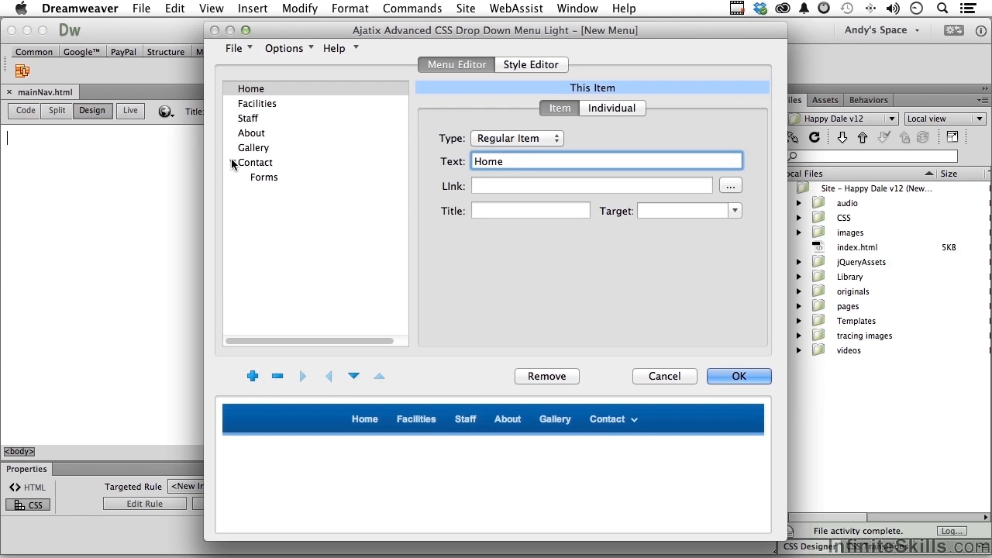
{"action": "left_click", "coordinate": [251, 87]}
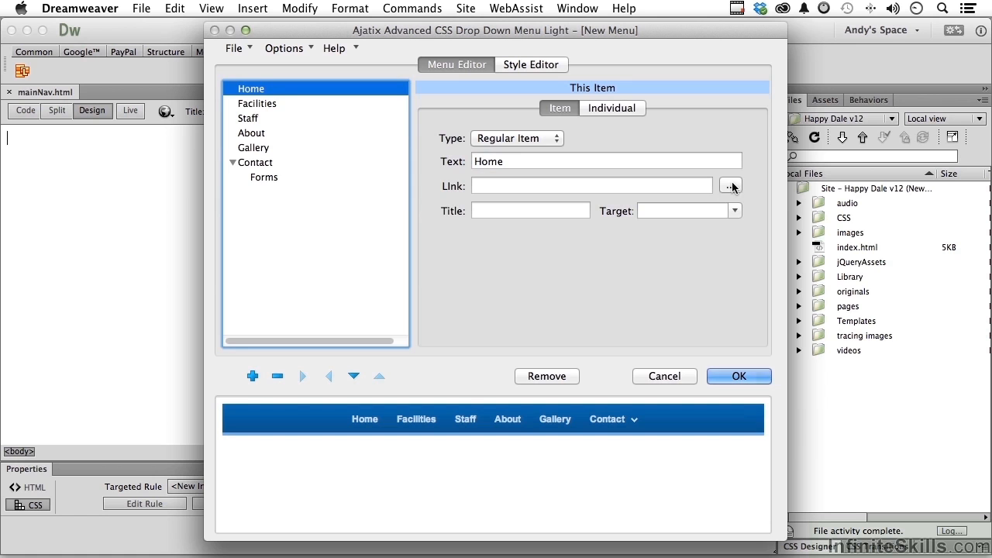
Step: Link Home to index.html and Facilities to facilities_1.html, both with target _self
{"action": "left_click", "coordinate": [730, 185]}
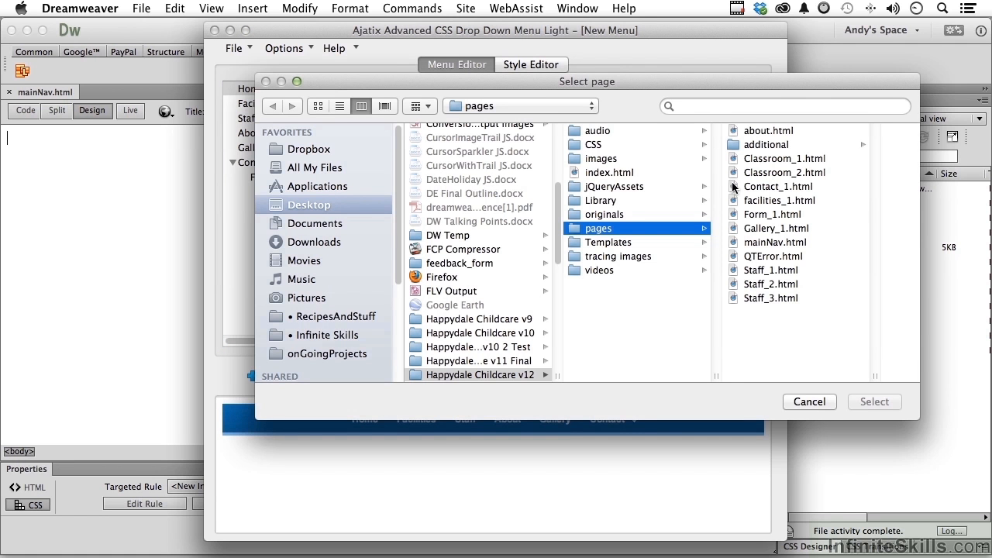
{"action": "mouse_move", "coordinate": [578, 172]}
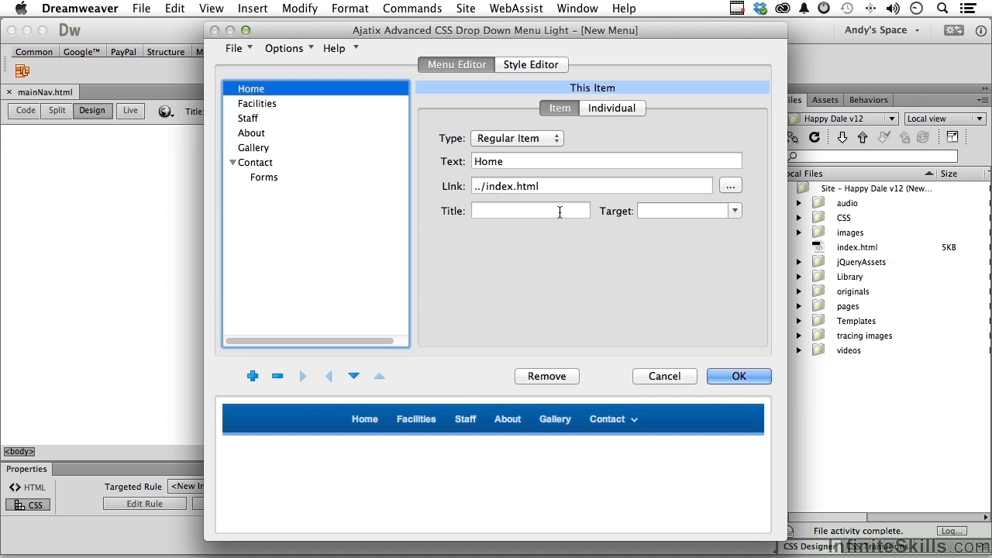
{"action": "left_click", "coordinate": [734, 210]}
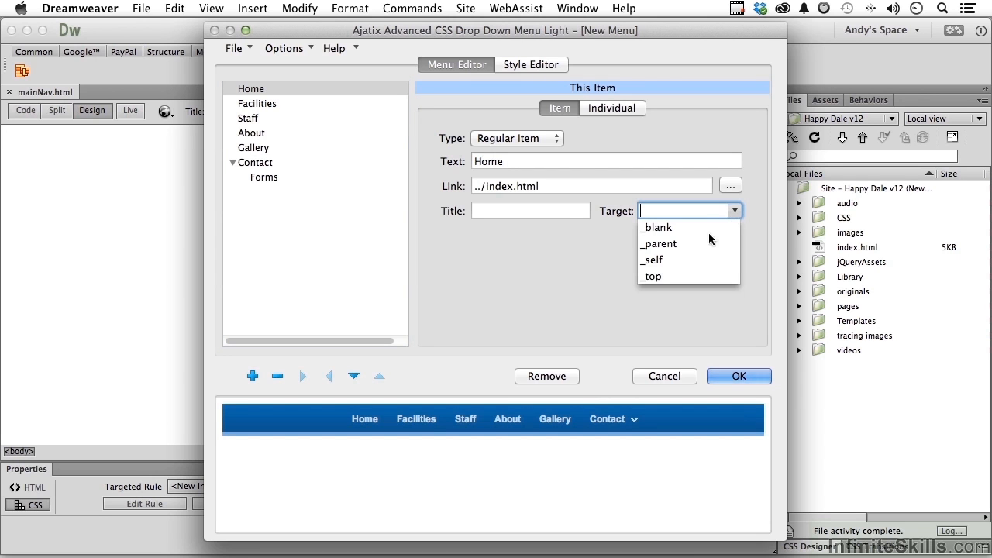
{"action": "left_click", "coordinate": [652, 259]}
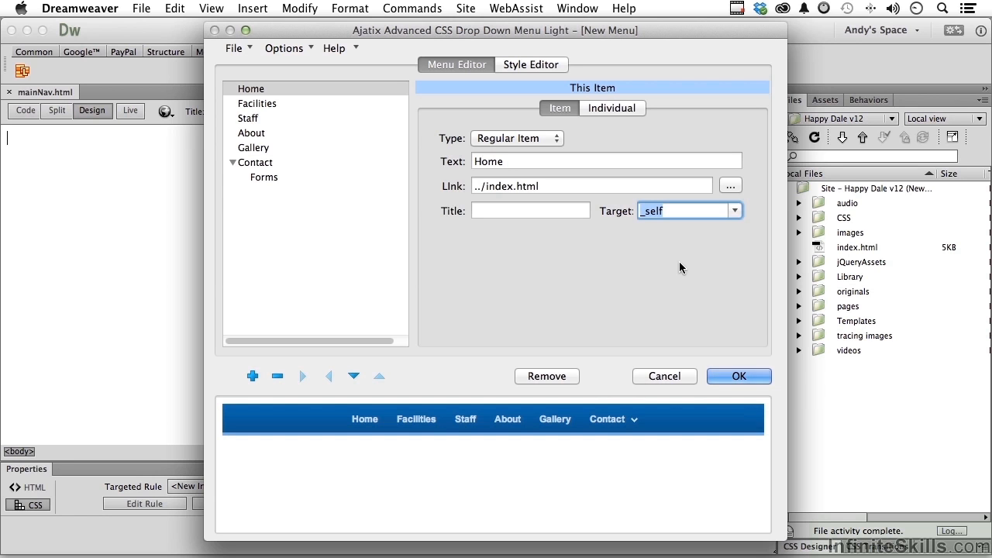
{"action": "mouse_move", "coordinate": [273, 112]}
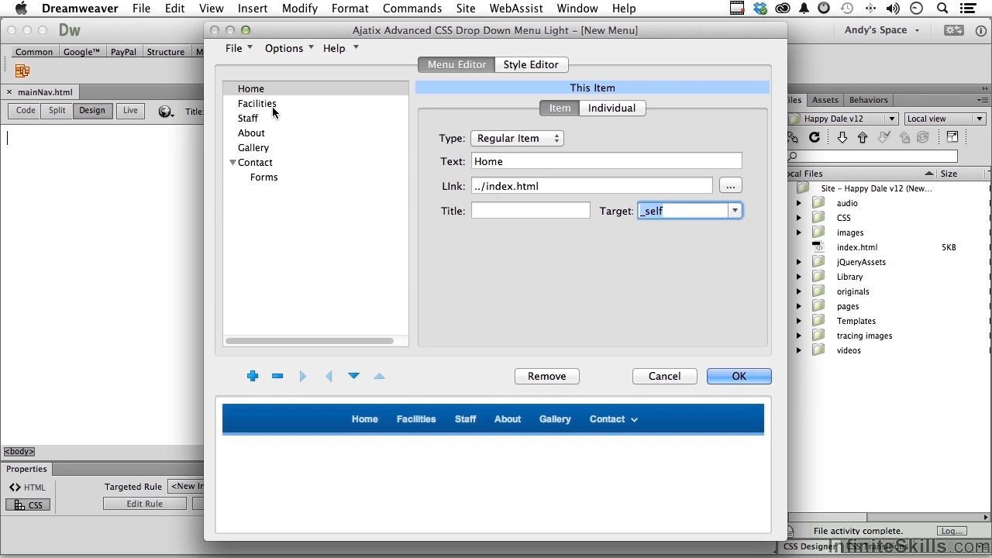
{"action": "left_click", "coordinate": [256, 103]}
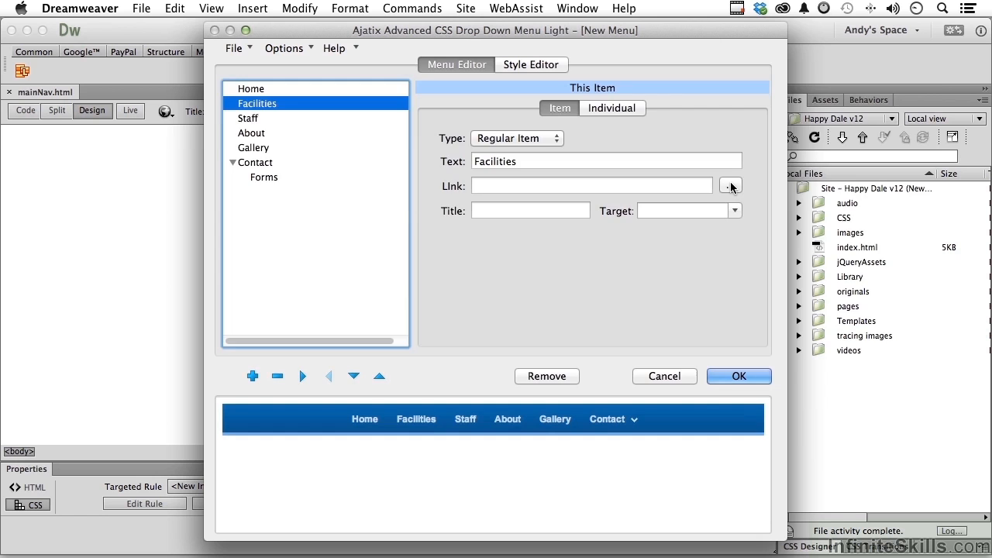
{"action": "left_click", "coordinate": [729, 185]}
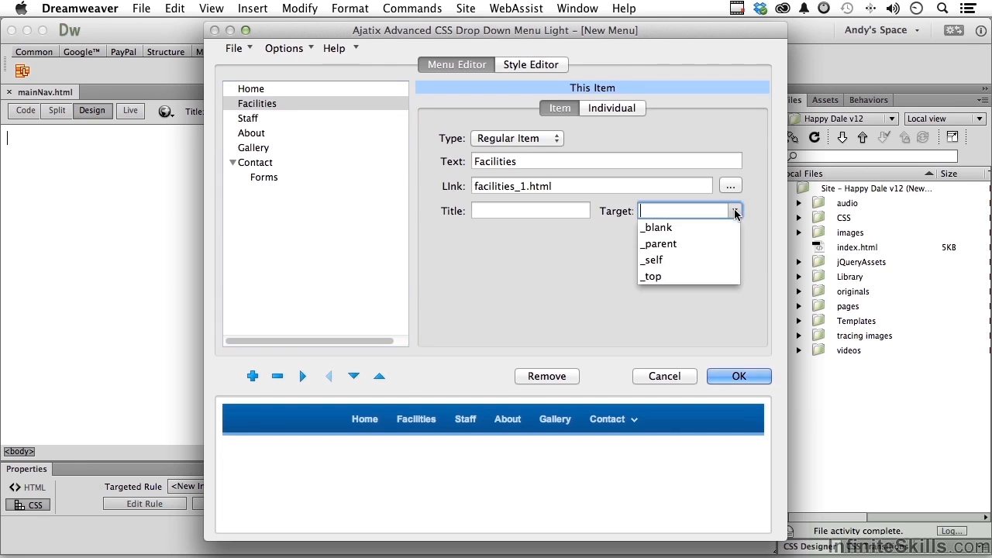
{"action": "left_click", "coordinate": [652, 260]}
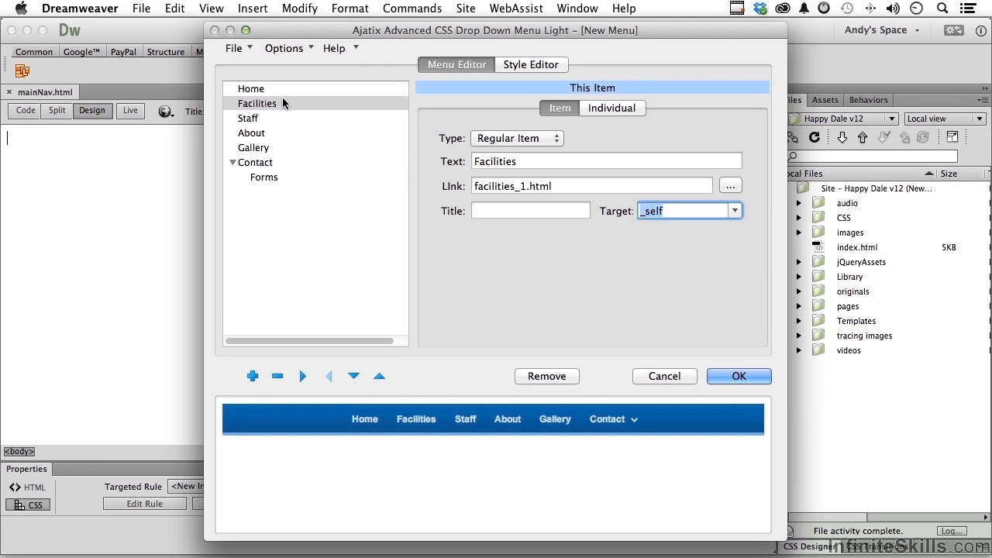
Step: Link Staff to Staff_1.html and About to about.html, both with target _self
{"action": "left_click", "coordinate": [248, 117]}
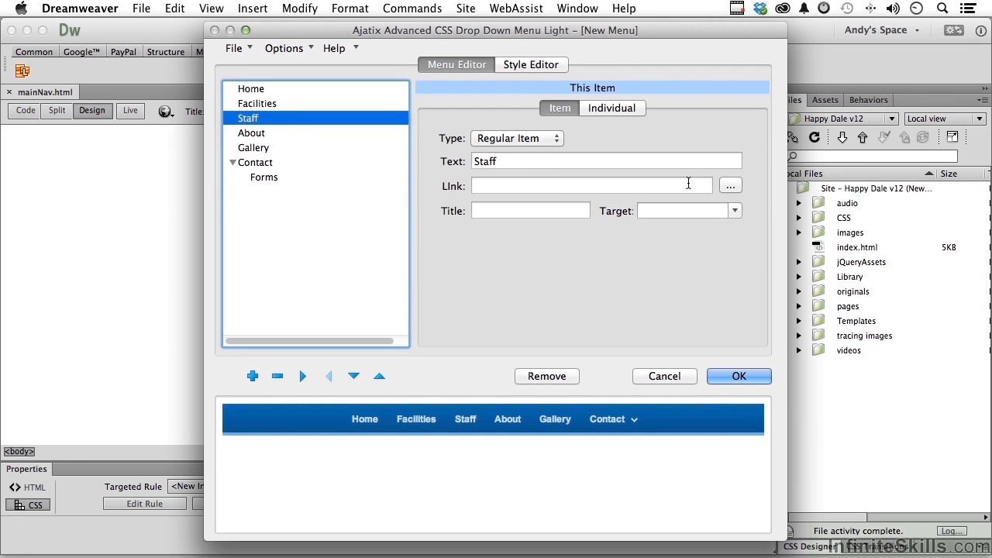
{"action": "left_click", "coordinate": [729, 185]}
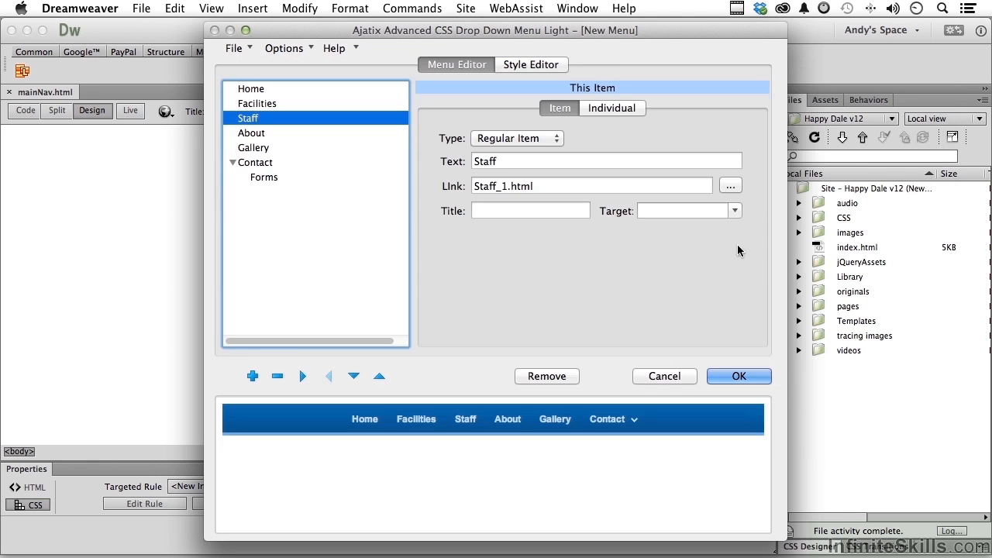
{"action": "left_click", "coordinate": [734, 210]}
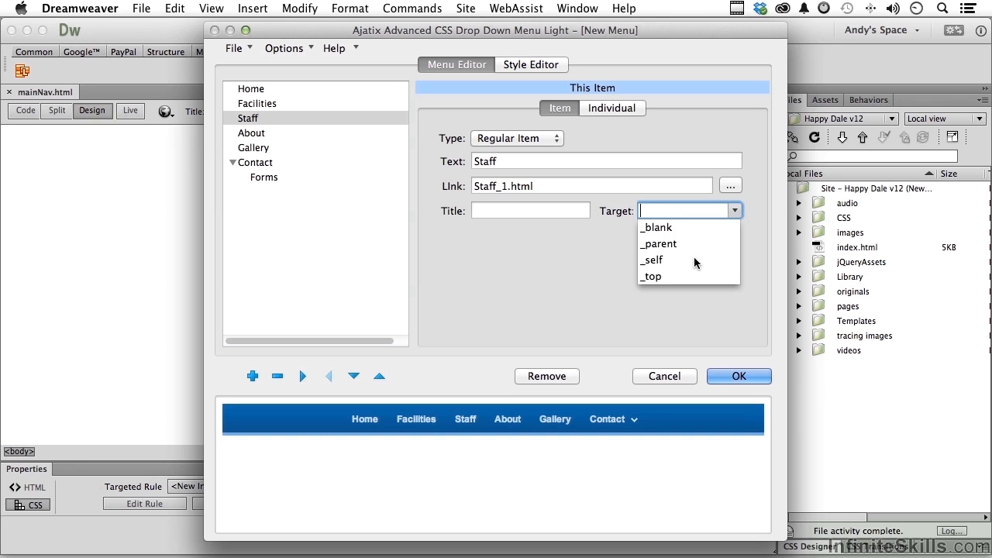
{"action": "left_click", "coordinate": [651, 260]}
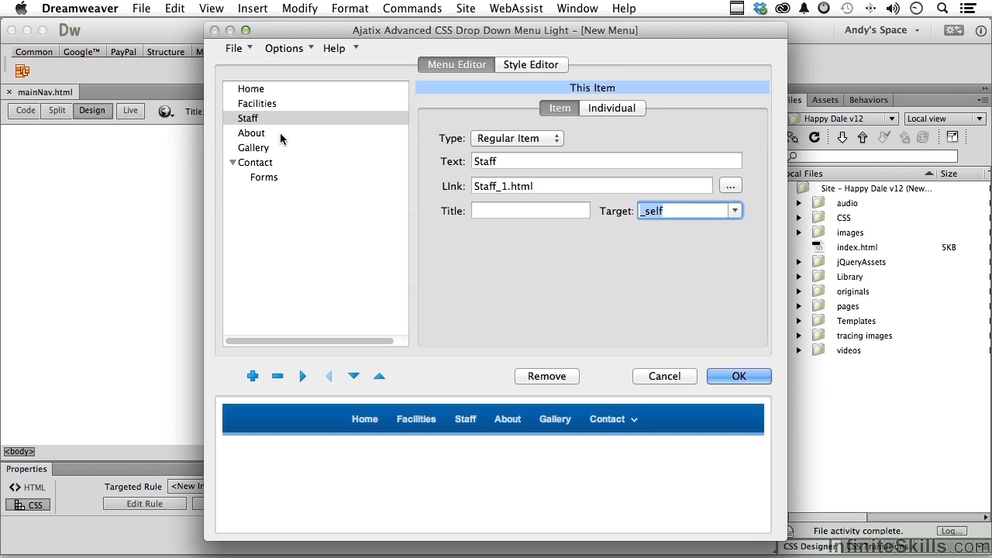
{"action": "left_click", "coordinate": [730, 185]}
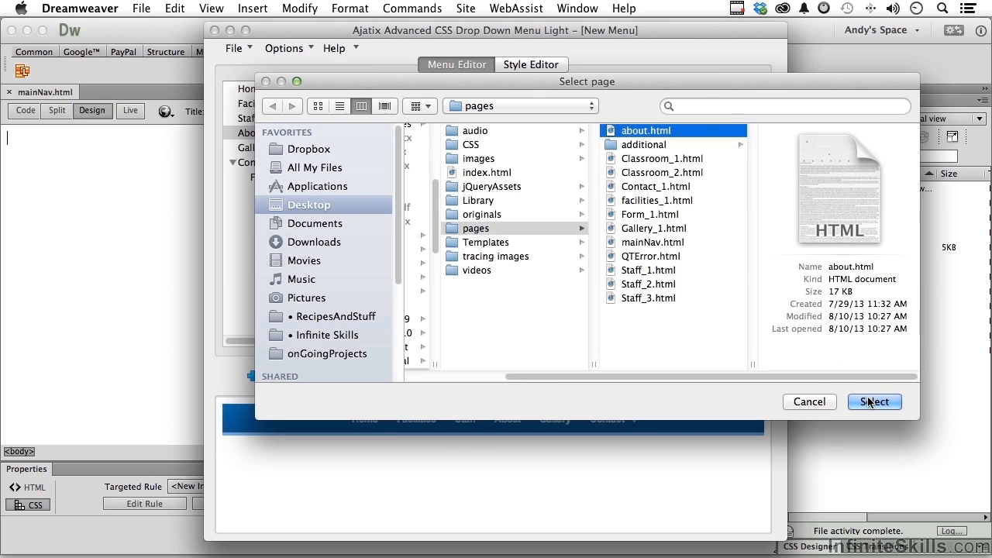
{"action": "left_click", "coordinate": [874, 401]}
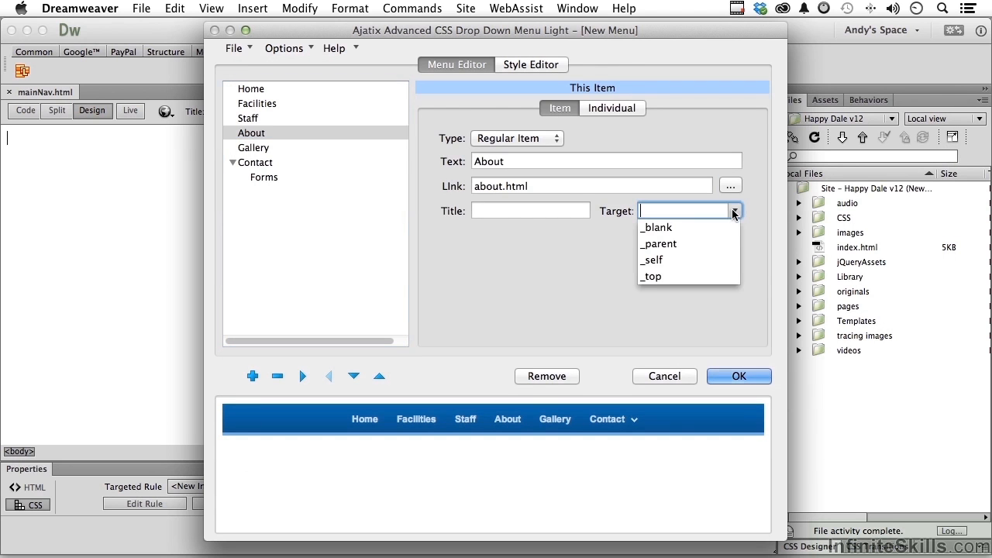
{"action": "left_click", "coordinate": [651, 259]}
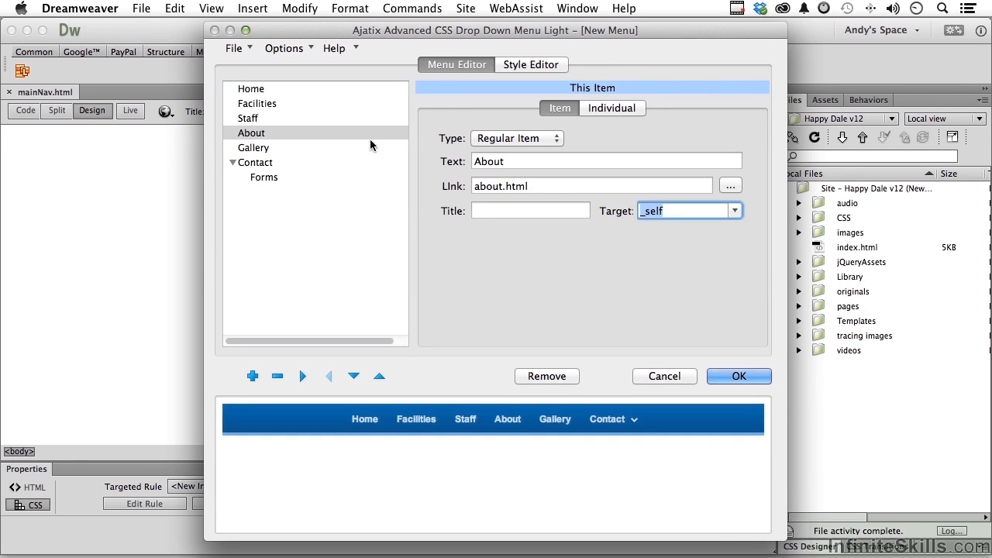
Step: Link Gallery to Gallery_1.html with target _self and move on to Contact
{"action": "left_click", "coordinate": [254, 147]}
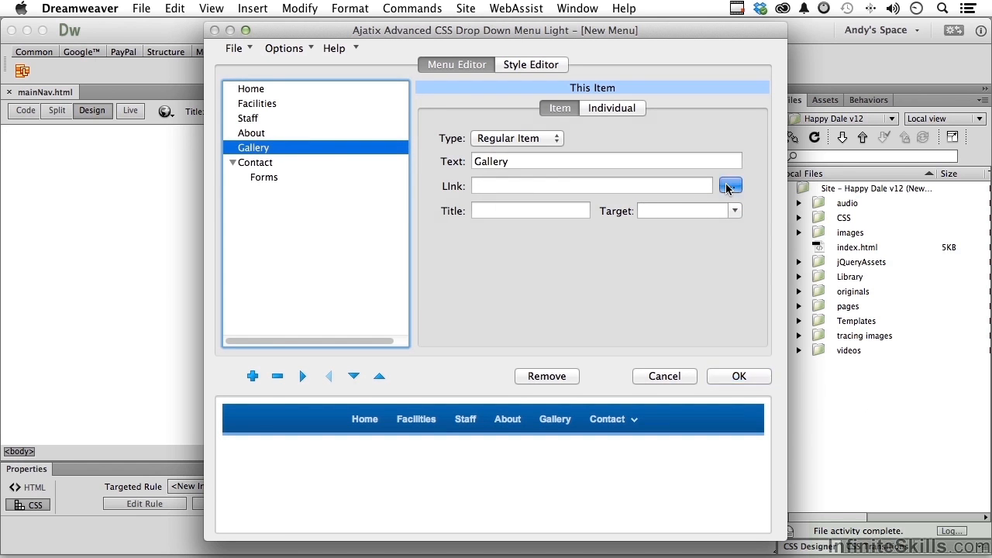
{"action": "left_click", "coordinate": [730, 185]}
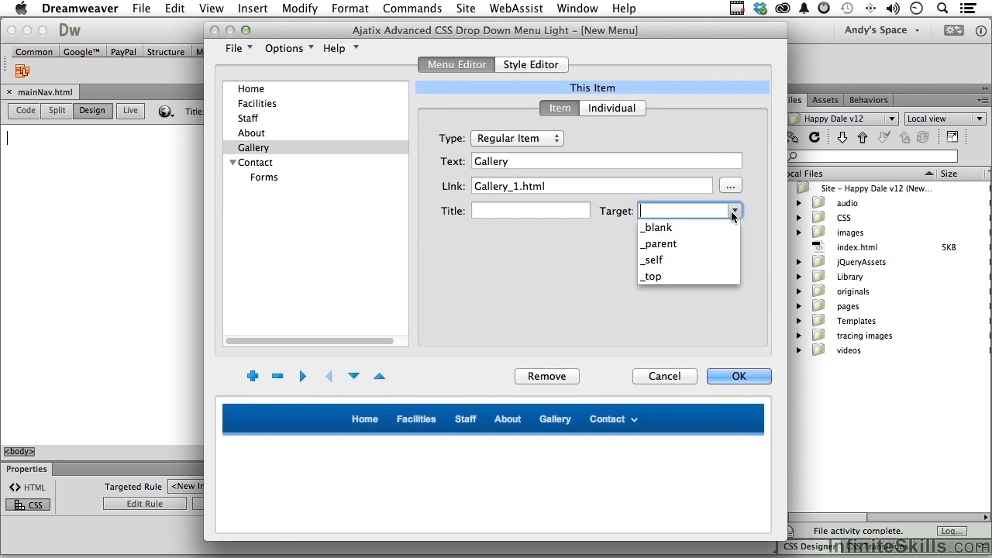
{"action": "left_click", "coordinate": [651, 260]}
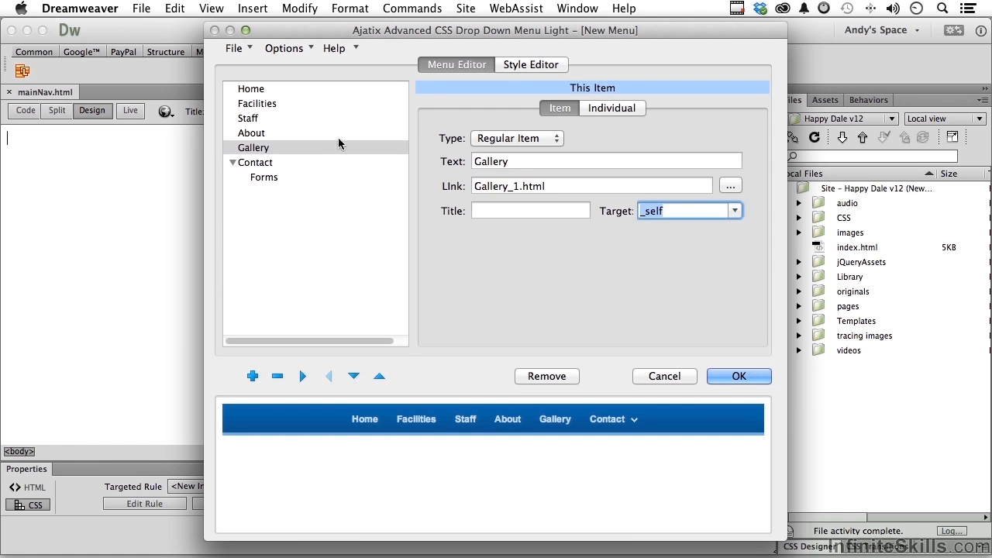
{"action": "left_click", "coordinate": [261, 162]}
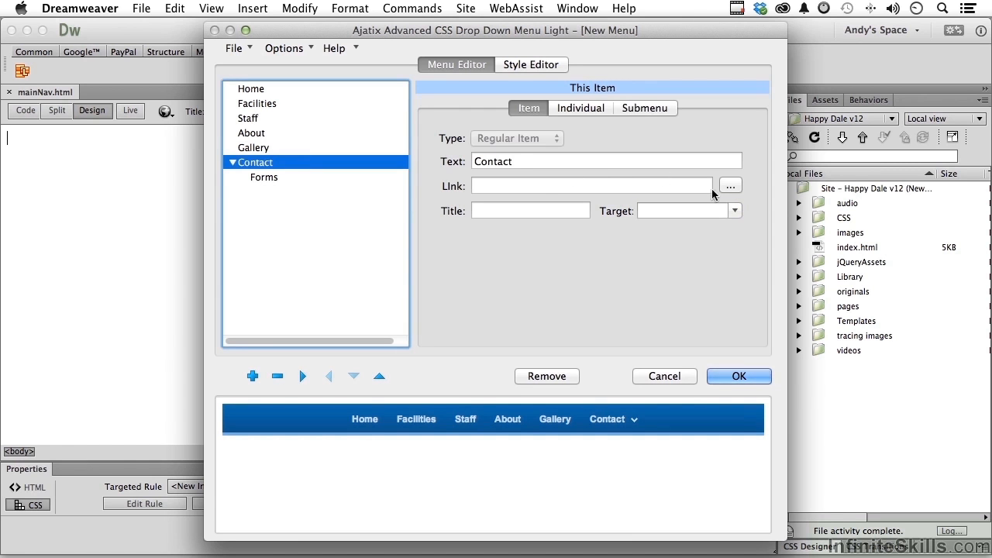
Step: Link Contact to Contact_1.html and the Forms sub-item to pages/Form_1.html
{"action": "left_click", "coordinate": [730, 186]}
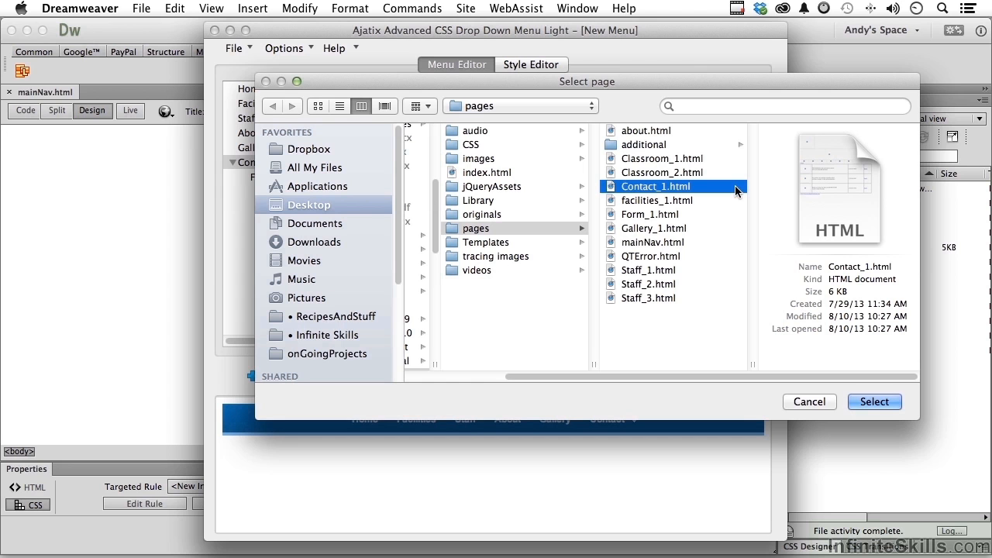
{"action": "left_click", "coordinate": [873, 401]}
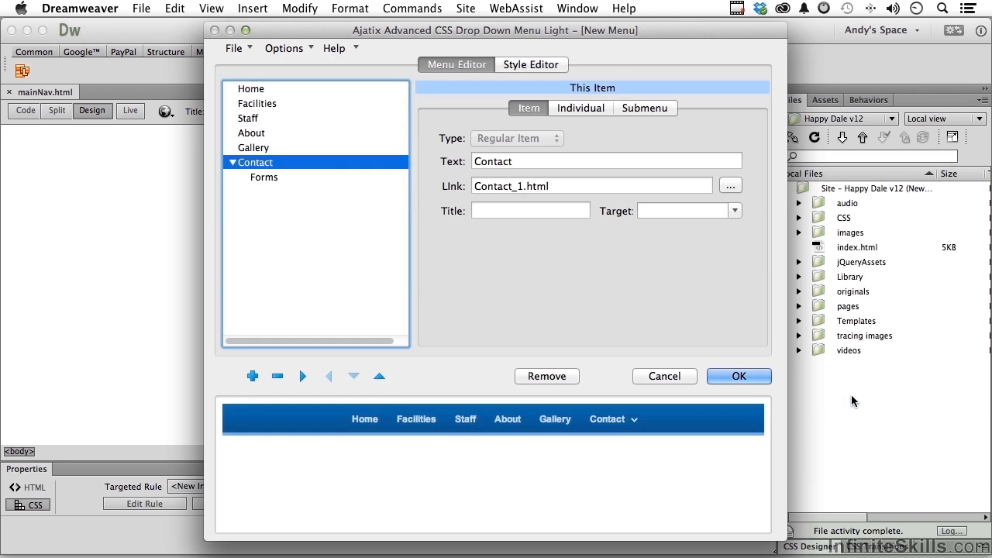
{"action": "left_click", "coordinate": [264, 176]}
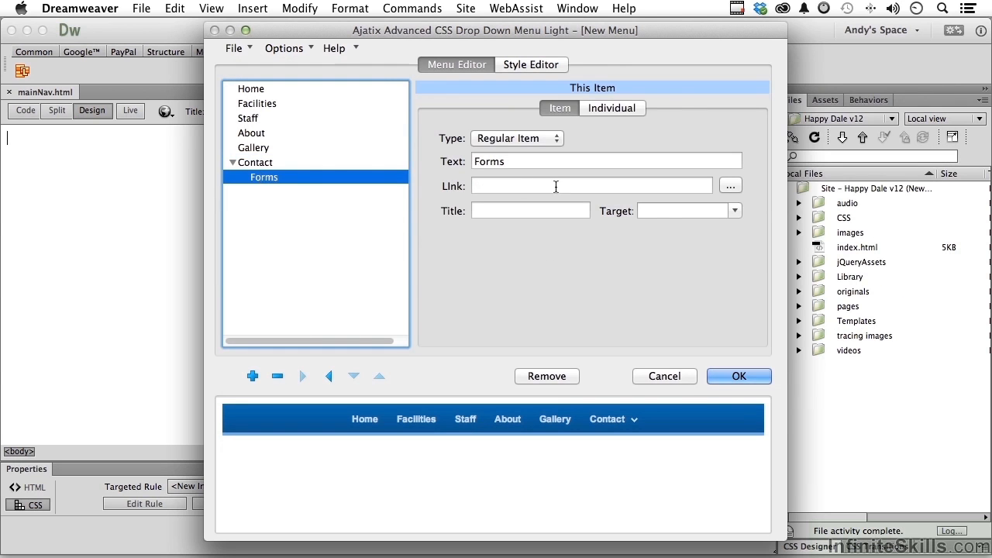
{"action": "left_click", "coordinate": [730, 185]}
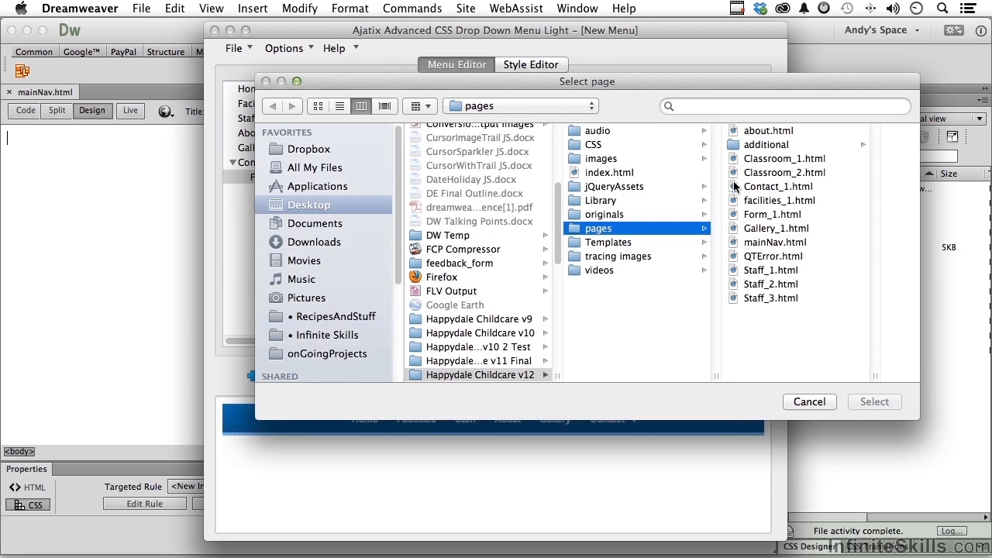
{"action": "mouse_move", "coordinate": [642, 237]}
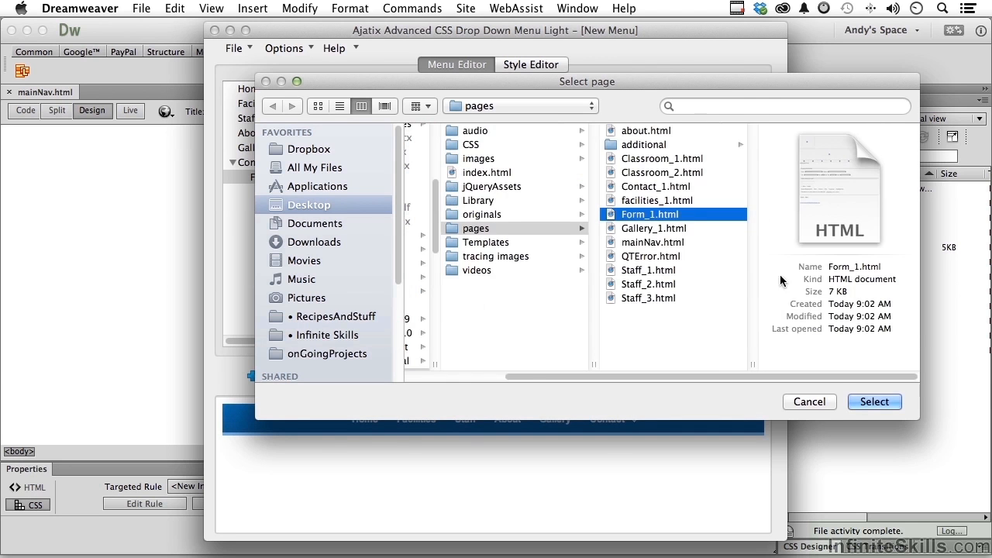
{"action": "left_click", "coordinate": [874, 401]}
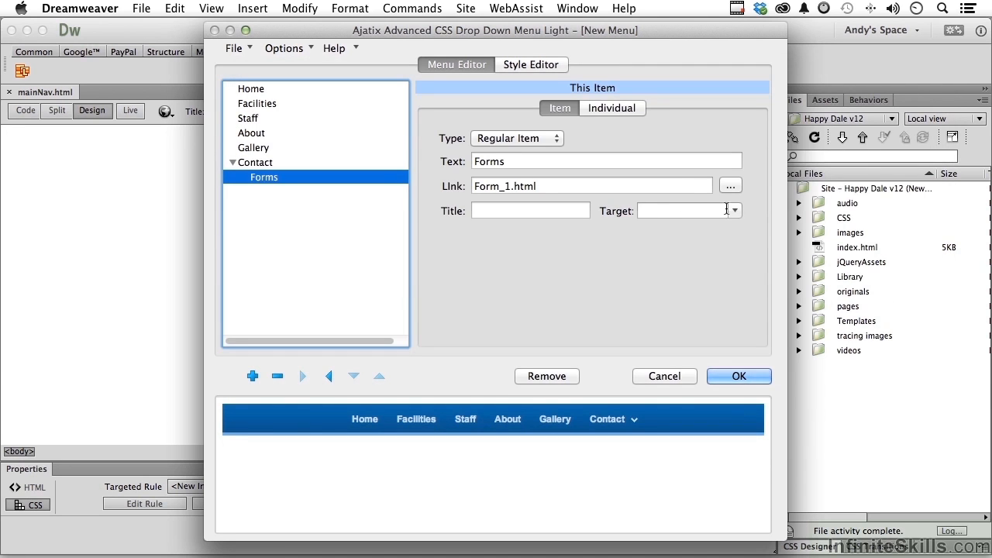
Step: Set the Contact item's link target to _self
{"action": "left_click", "coordinate": [733, 210]}
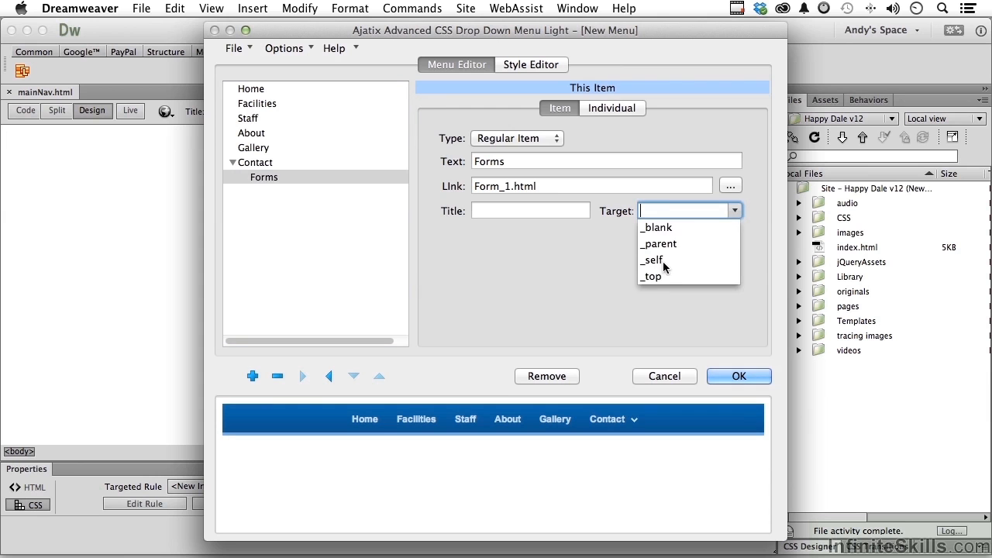
{"action": "left_click", "coordinate": [255, 162]}
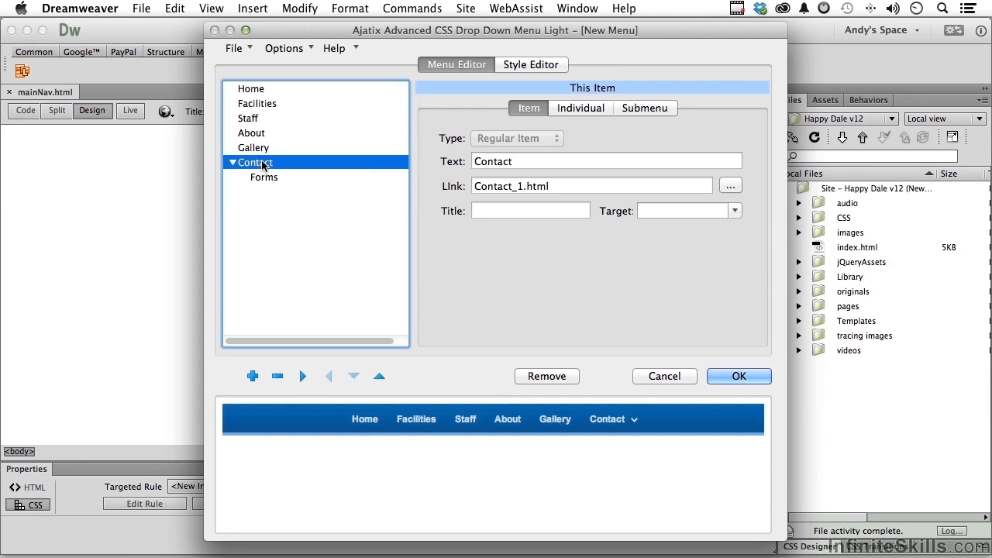
{"action": "left_click", "coordinate": [734, 211]}
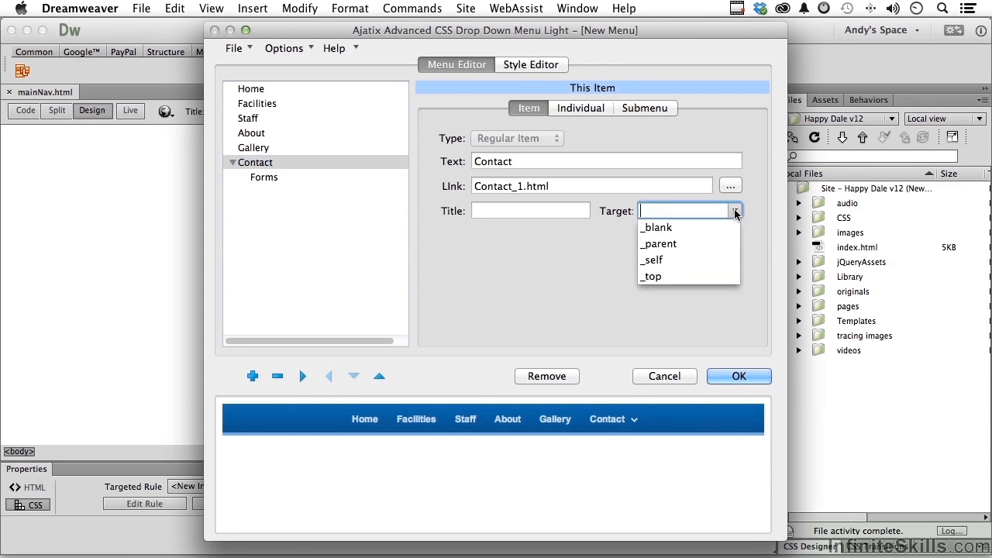
{"action": "left_click", "coordinate": [652, 260]}
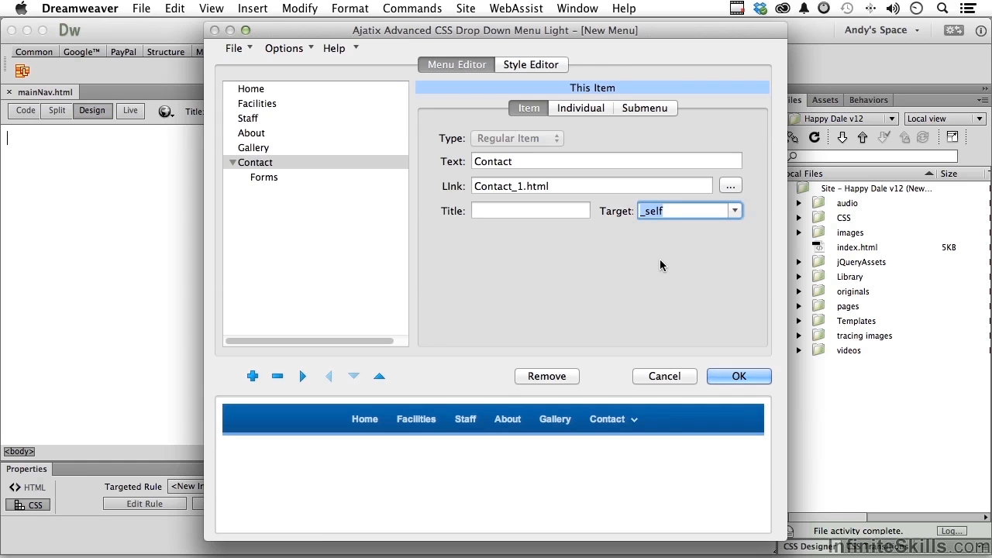
{"action": "mouse_move", "coordinate": [533, 60]}
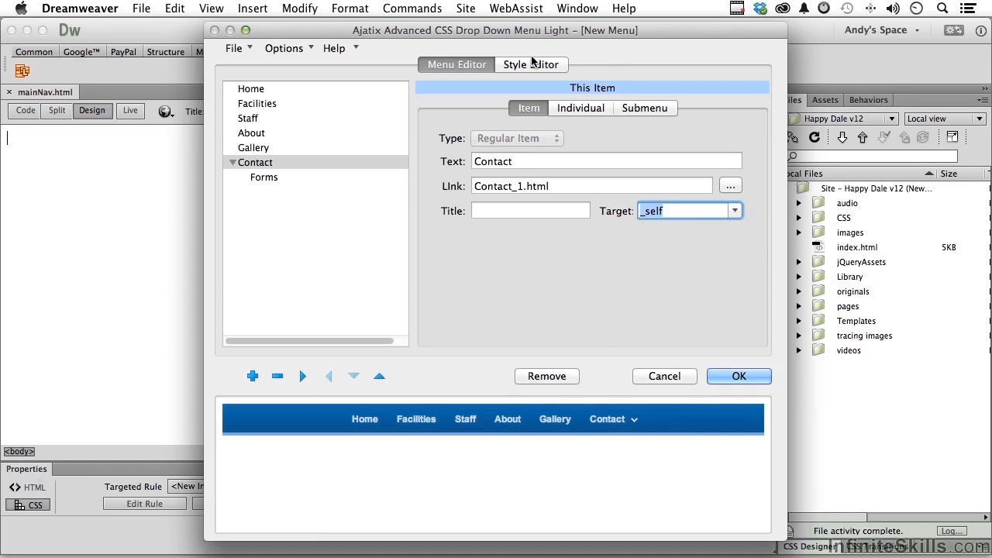
{"action": "left_click", "coordinate": [531, 64]}
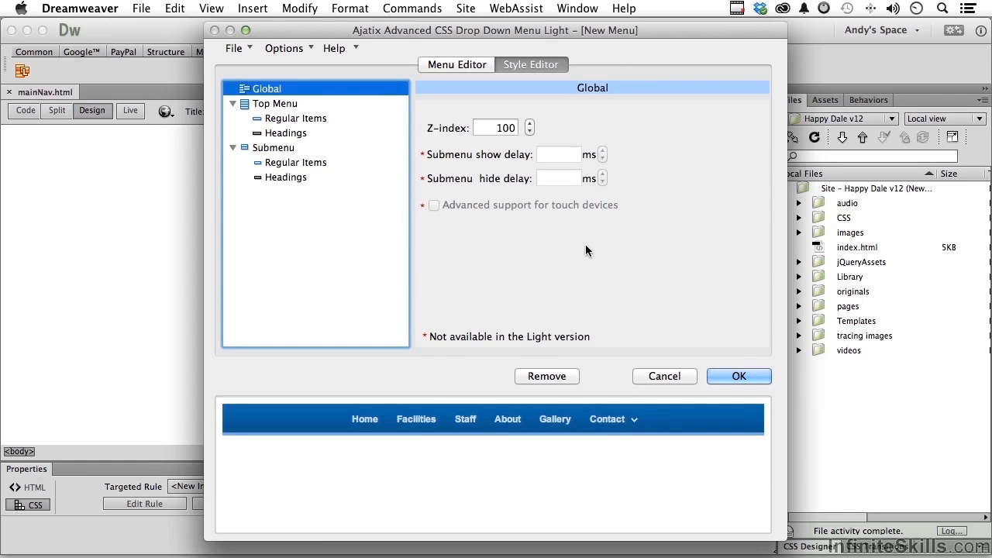
{"action": "mouse_move", "coordinate": [484, 329]}
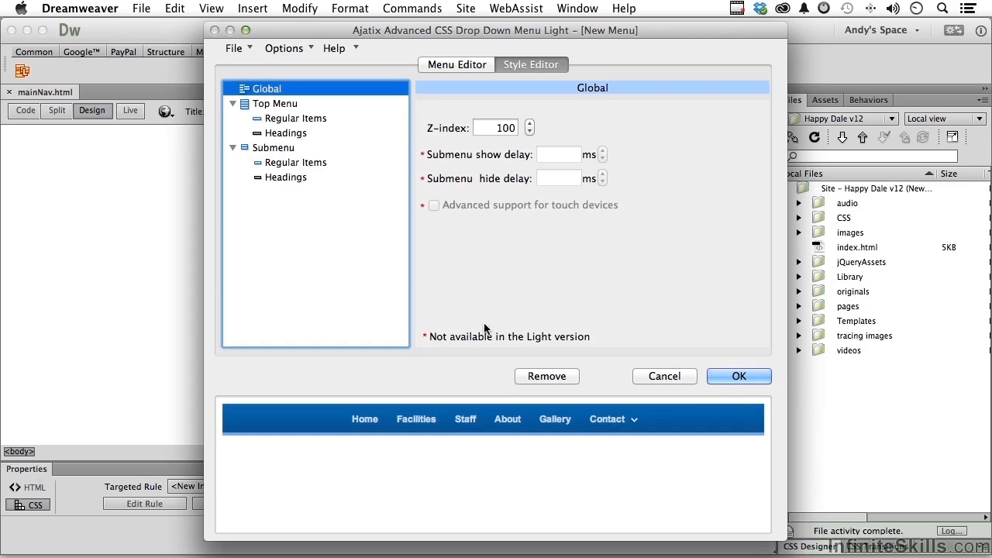
{"action": "mouse_move", "coordinate": [545, 346]}
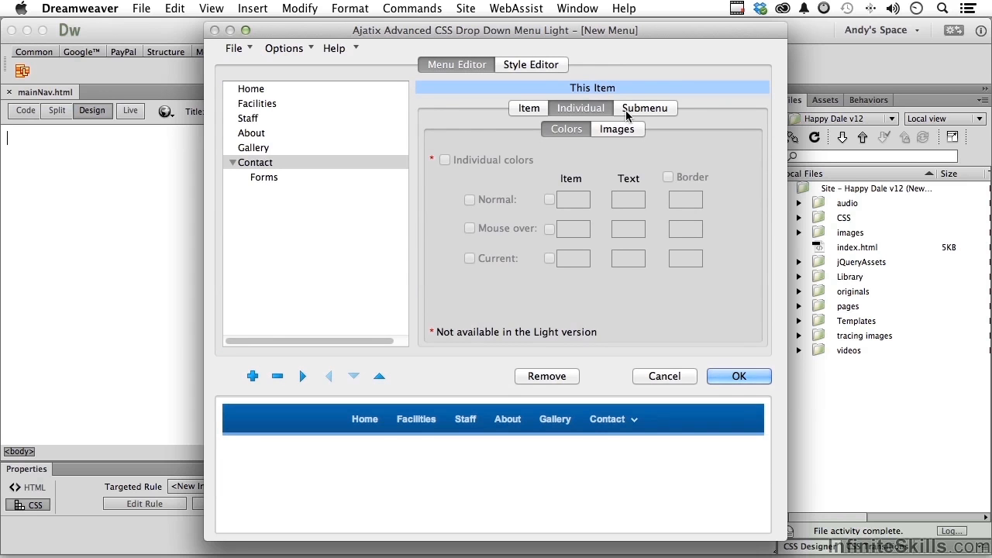
{"action": "left_click", "coordinate": [645, 108]}
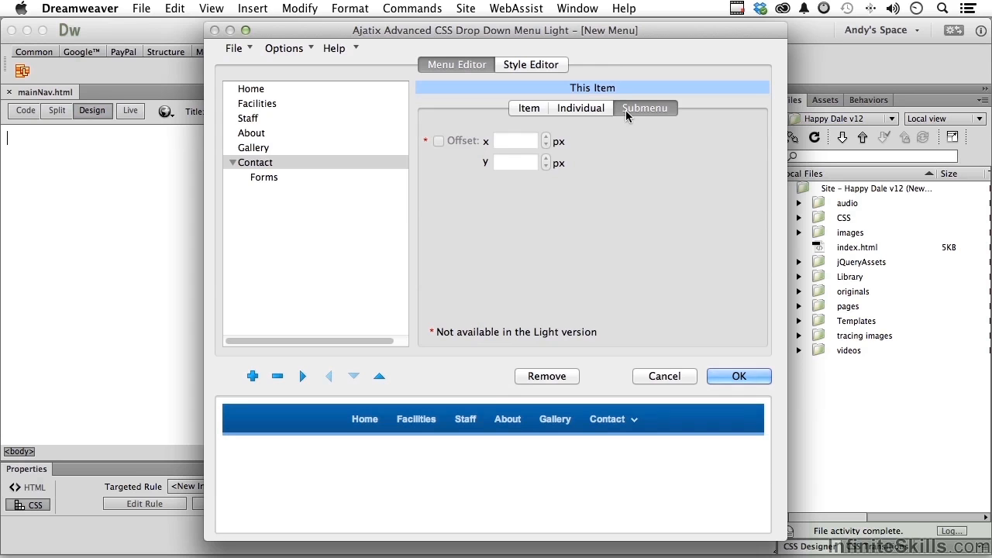
{"action": "left_click", "coordinate": [528, 107]}
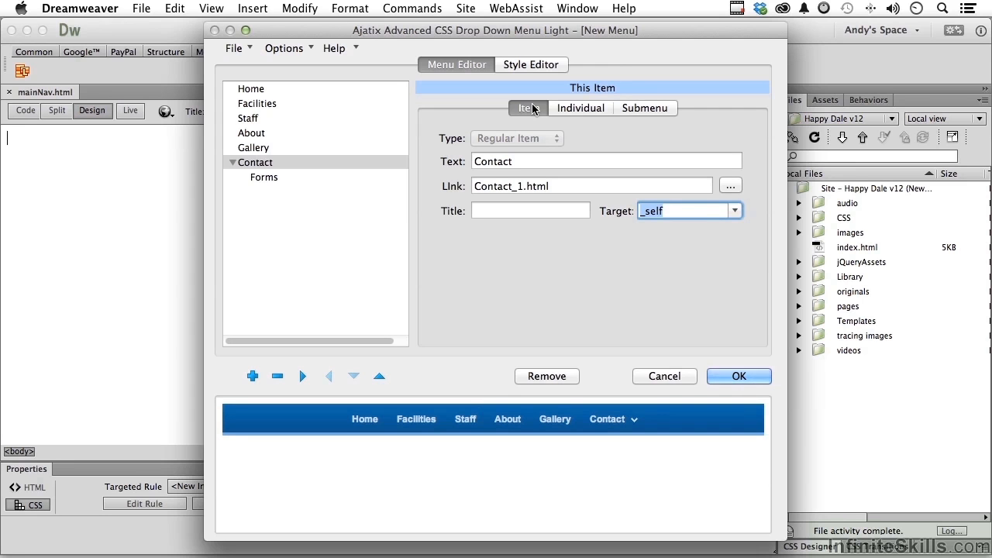
{"action": "mouse_move", "coordinate": [555, 419]}
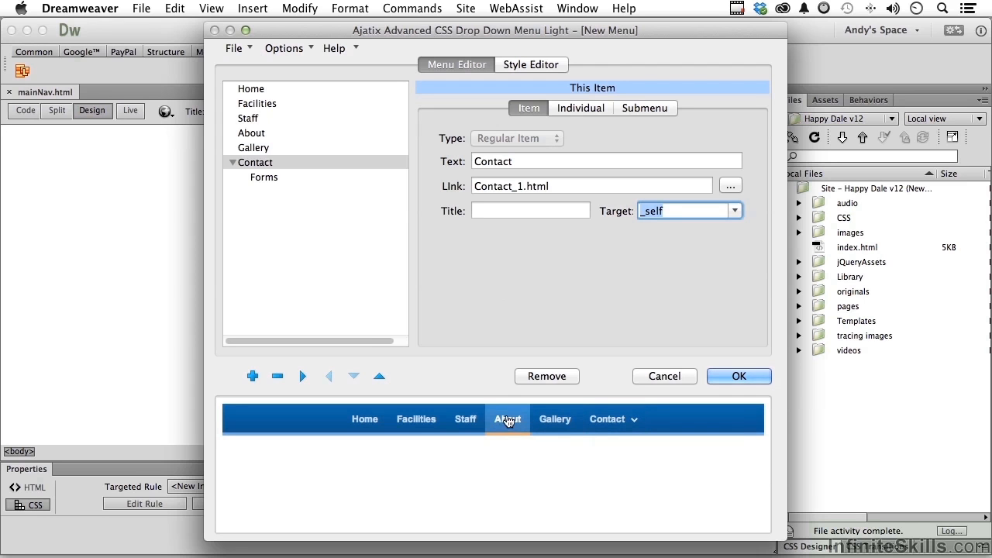
{"action": "mouse_move", "coordinate": [492, 303]}
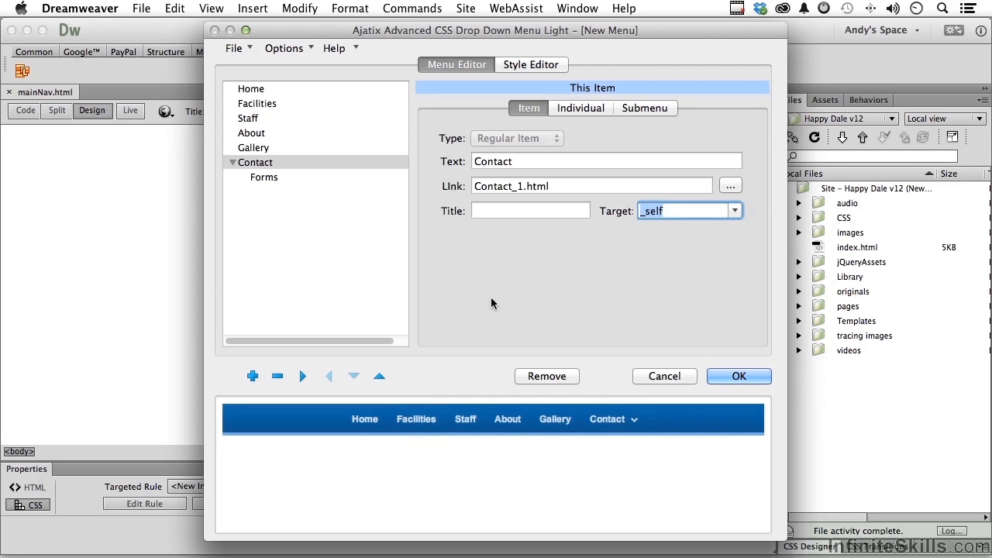
{"action": "mouse_move", "coordinate": [682, 362]}
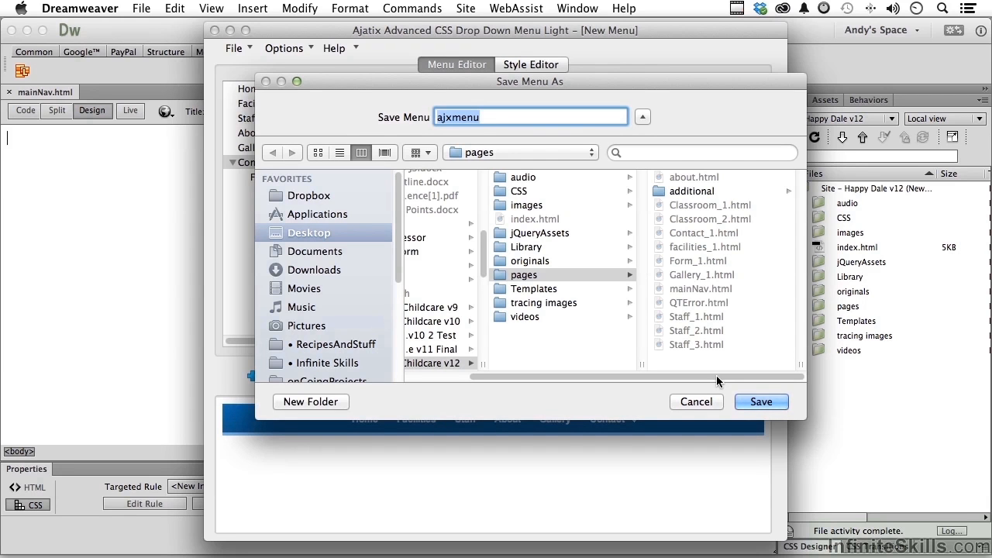
{"action": "mouse_move", "coordinate": [583, 413]}
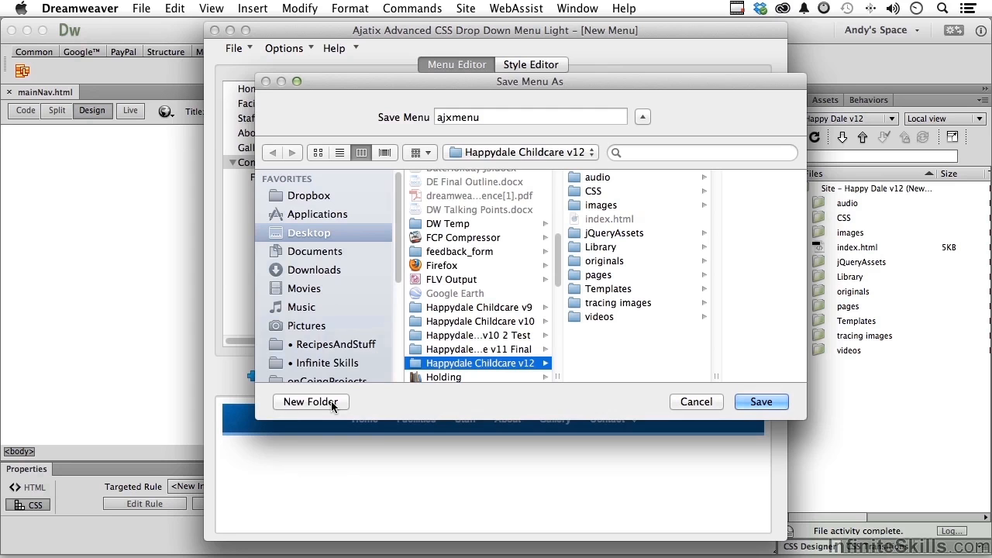
Step: Save the menu as ajxmenu in a new mainMenu folder at the site root
{"action": "left_click", "coordinate": [310, 402]}
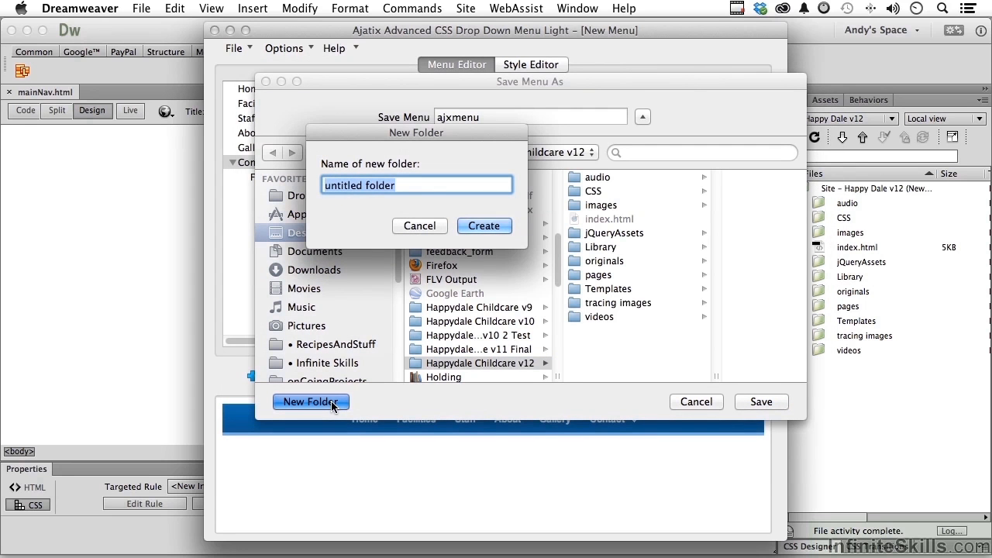
{"action": "type", "text": "mainMenu"}
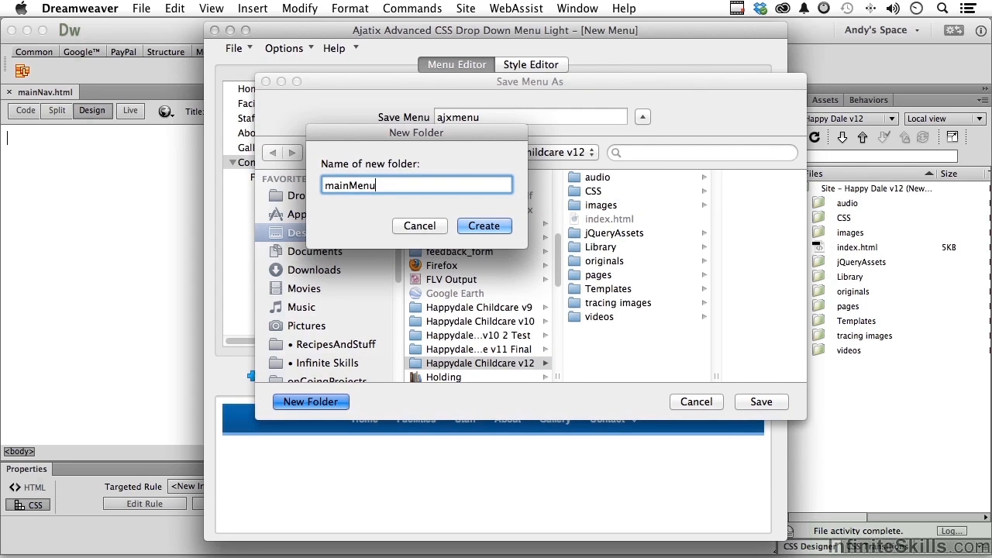
{"action": "left_click", "coordinate": [484, 226]}
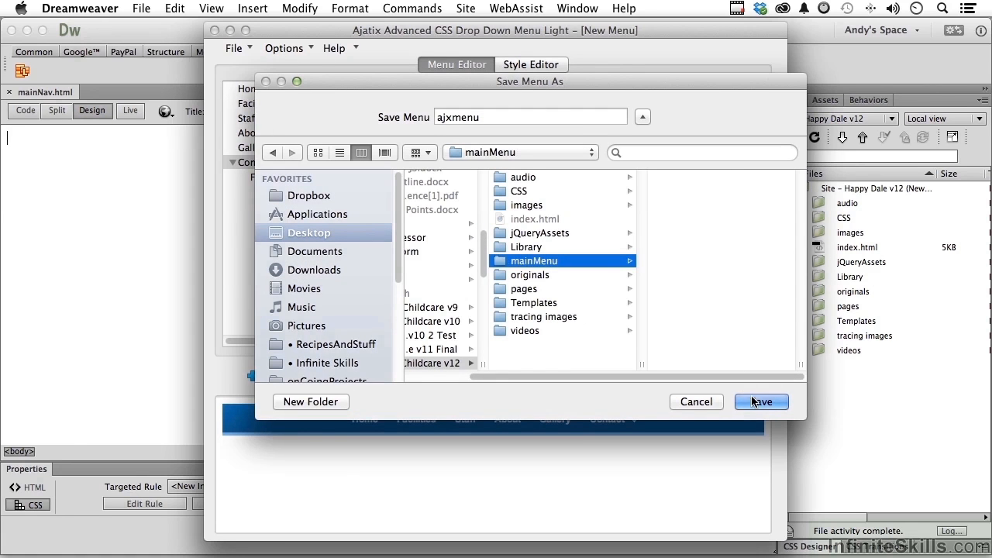
{"action": "left_click", "coordinate": [760, 402]}
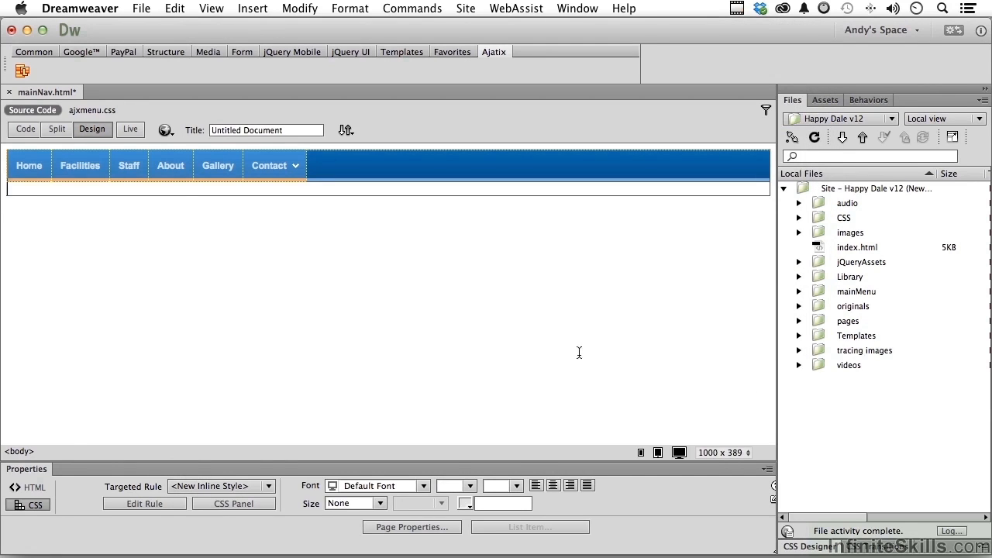
{"action": "mouse_move", "coordinate": [415, 325]}
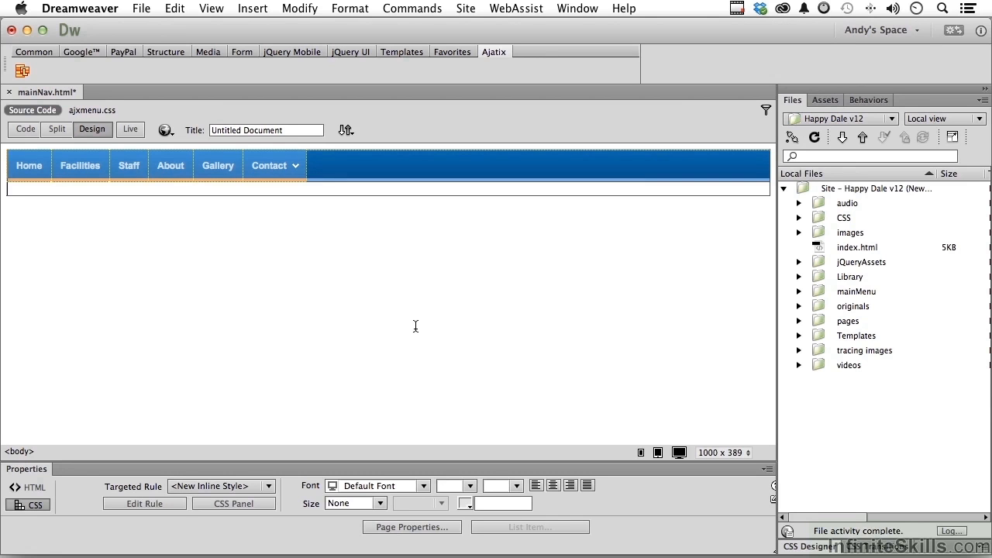
{"action": "mouse_move", "coordinate": [154, 201]}
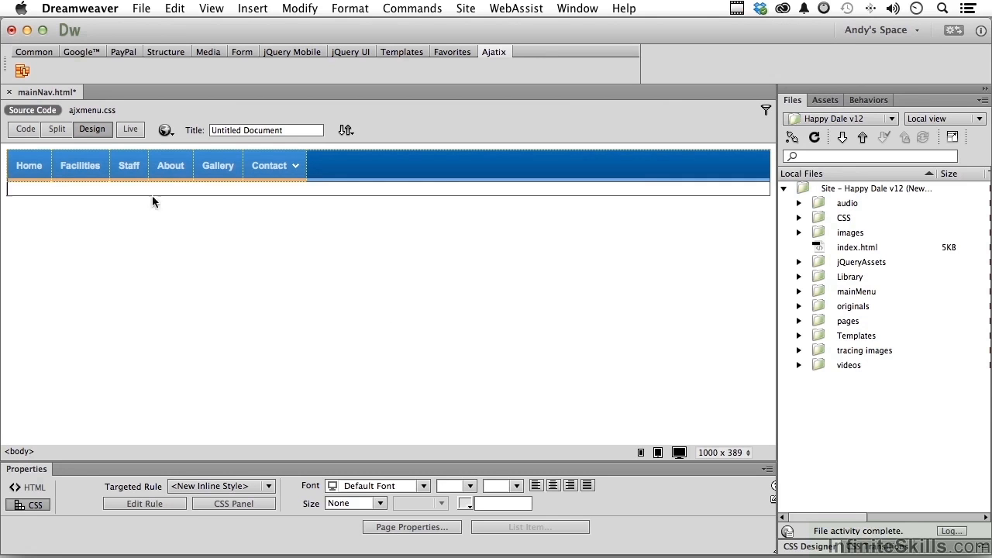
Step: Preview the menu in Live view, then save and close mainNav.html
{"action": "left_click", "coordinate": [130, 129]}
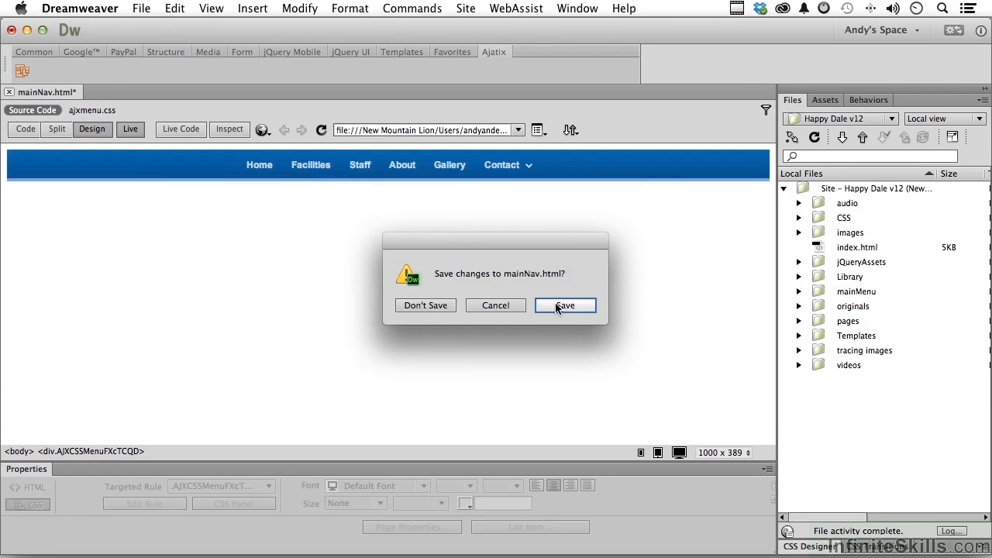
{"action": "left_click", "coordinate": [565, 305]}
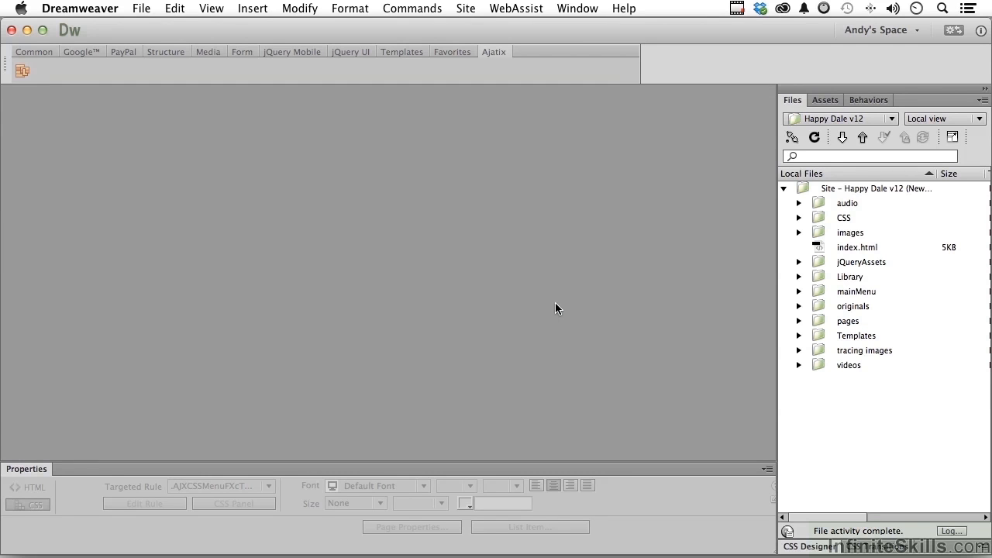